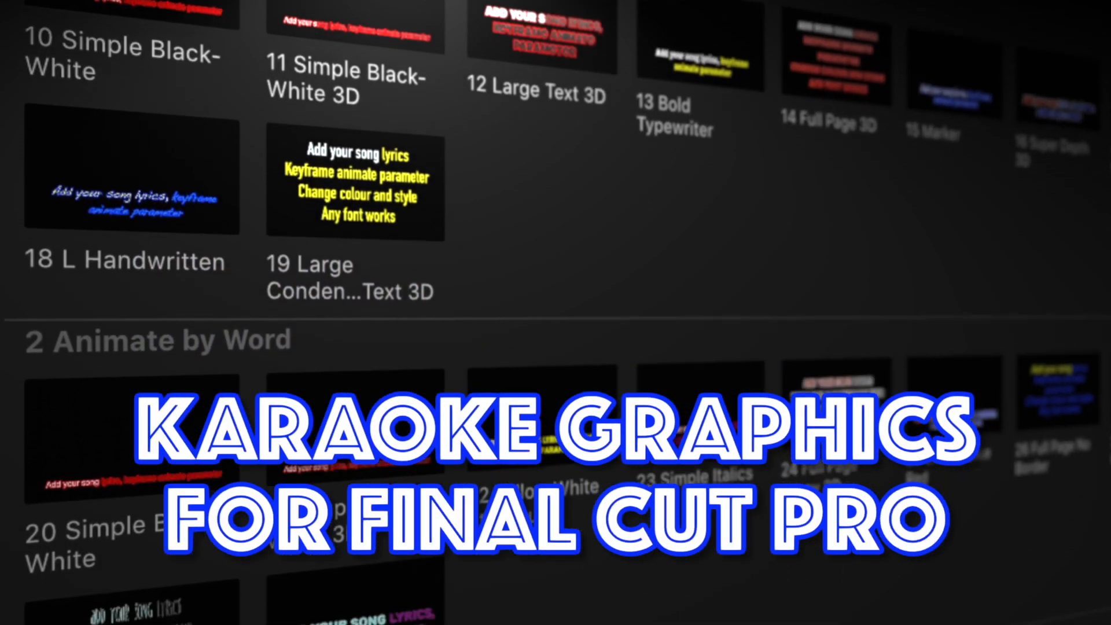
Scroll the browser and inspect the concert lyric title's settings
{"action": "scroll", "scroll_direction": "down", "scroll_amount": 3}
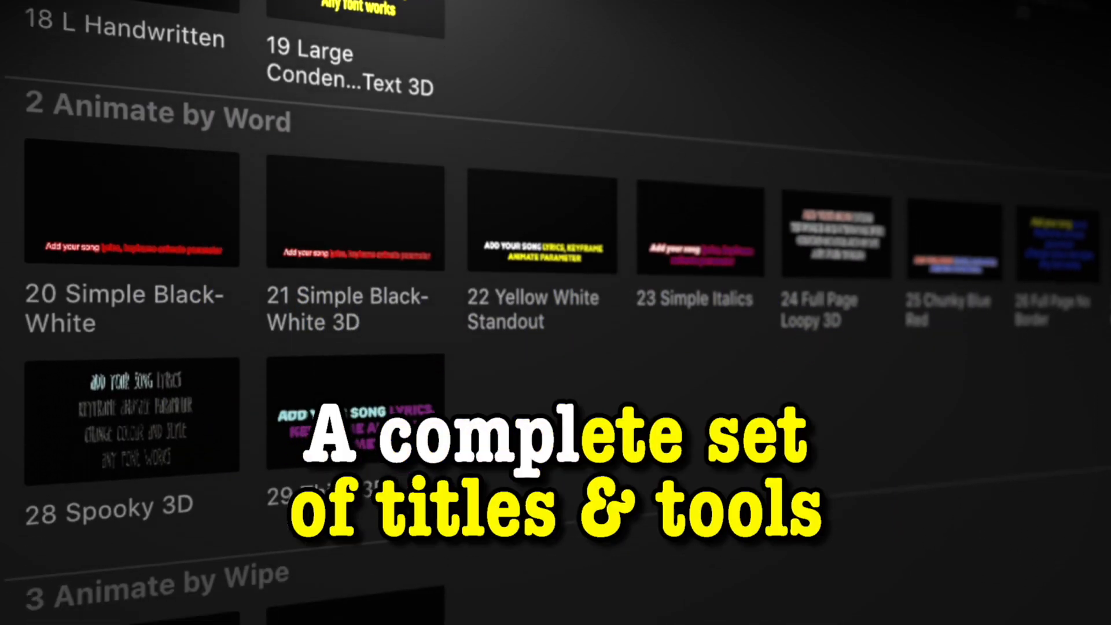
{"action": "scroll", "scroll_direction": "down", "scroll_amount": 3}
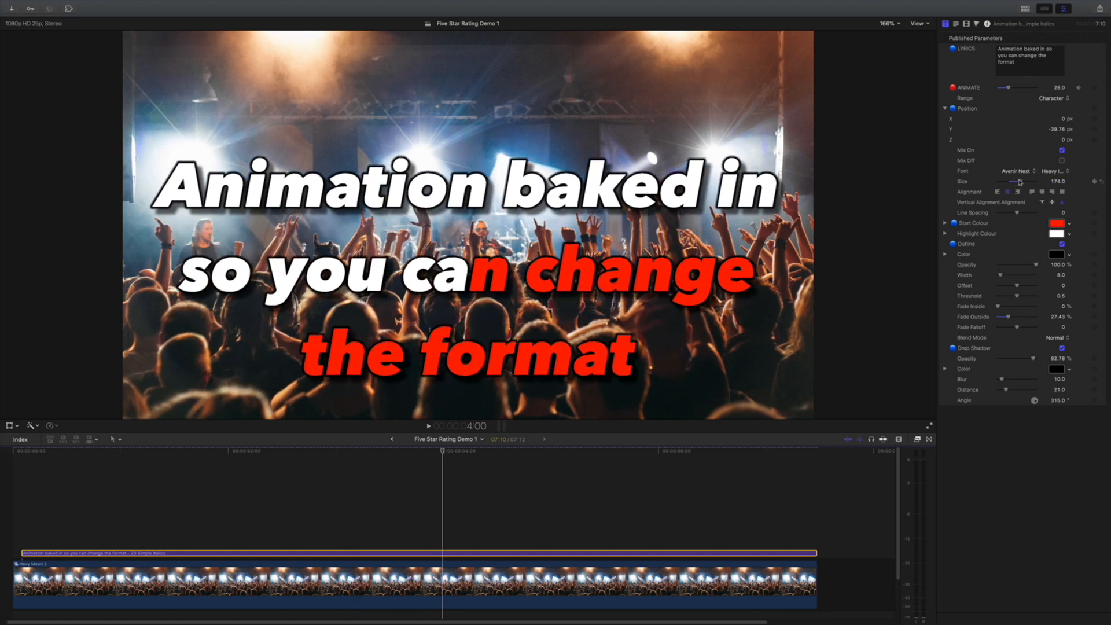
{"action": "left_click", "coordinate": [1019, 171]}
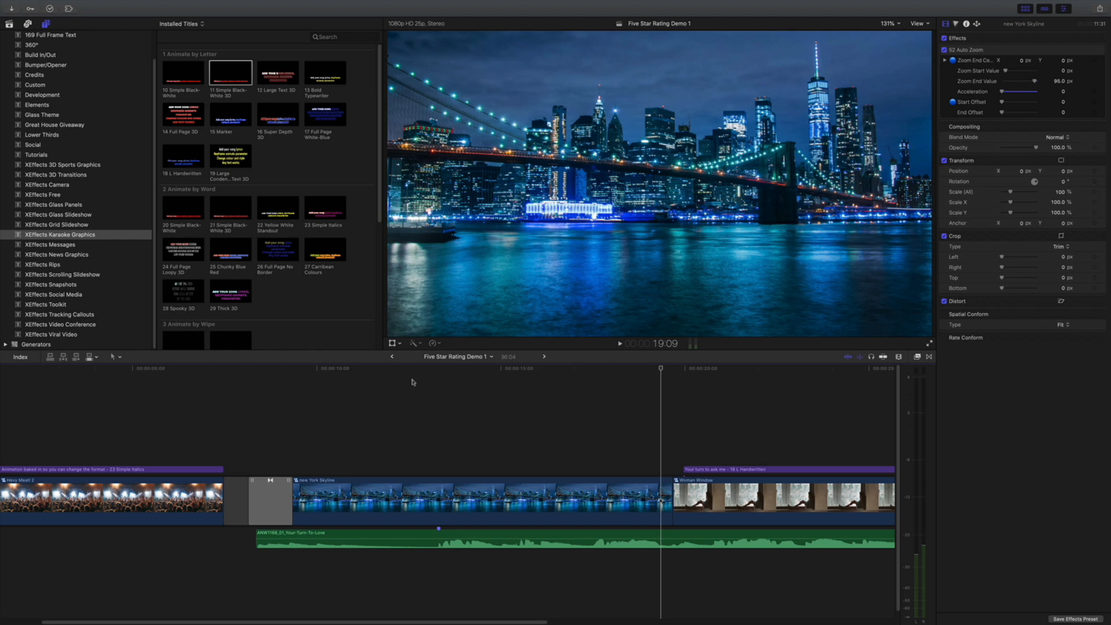
{"action": "mouse_move", "coordinate": [311, 19]}
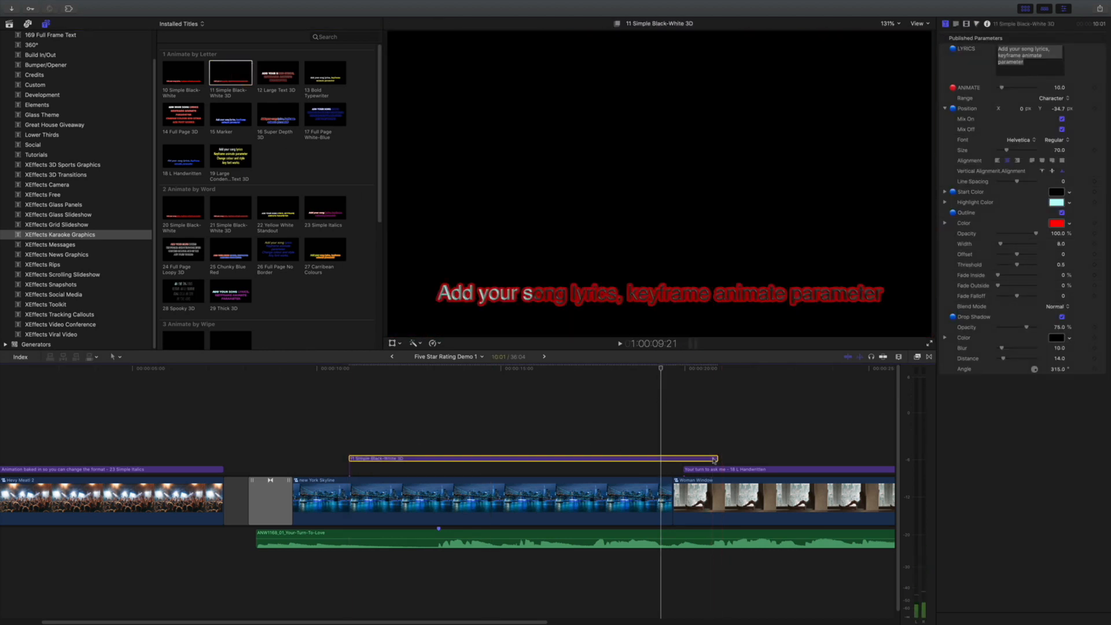
Place 11 Simple Black-White 3D over the New York Skyline clip and preview it
{"action": "left_click_drag", "start_coordinate": [712, 459], "coordinate": [670, 458]}
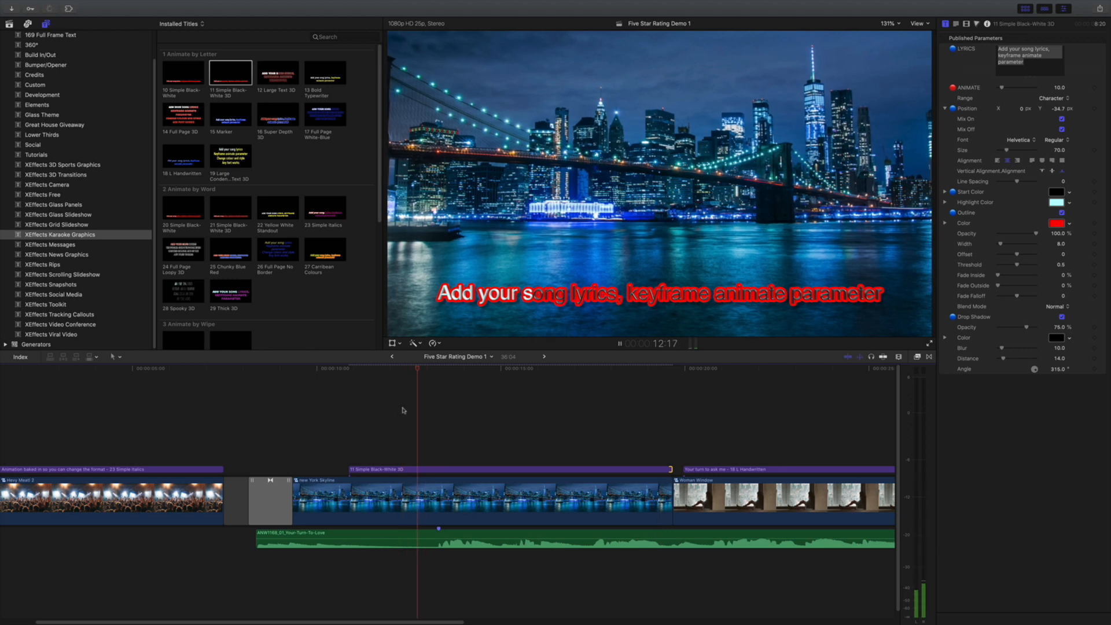
{"action": "left_click", "coordinate": [438, 469]}
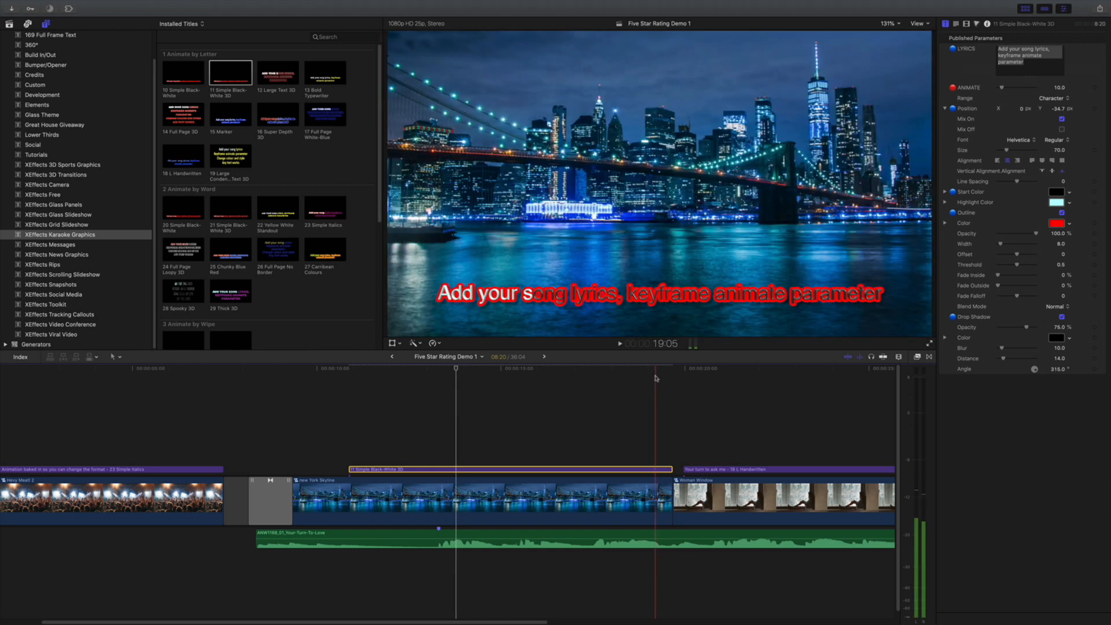
{"action": "left_click", "coordinate": [682, 368]}
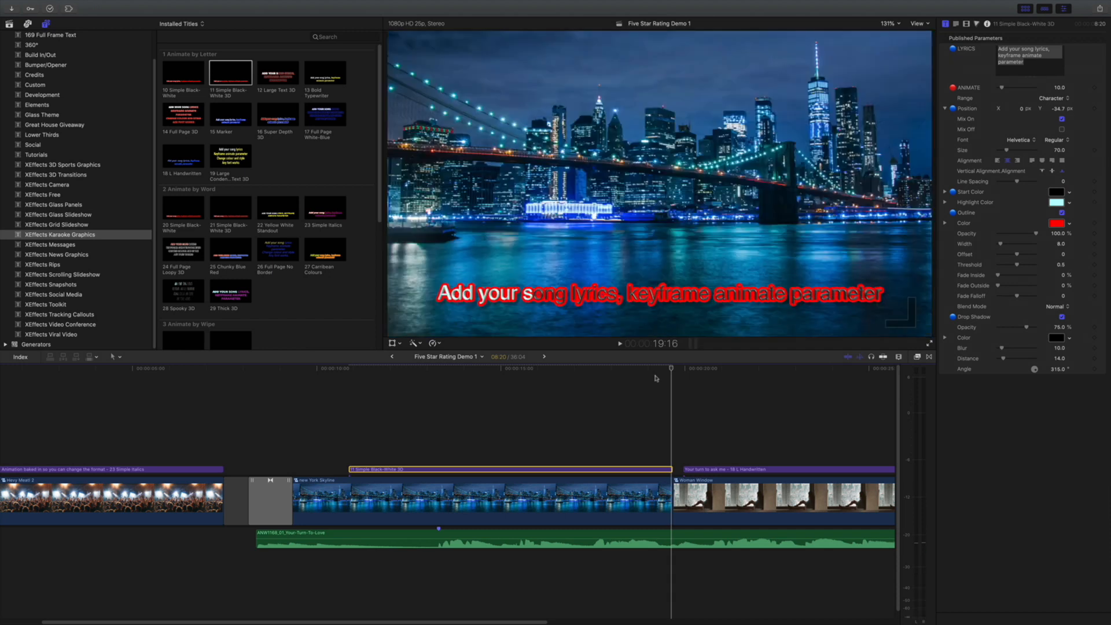
{"action": "left_click", "coordinate": [341, 368]}
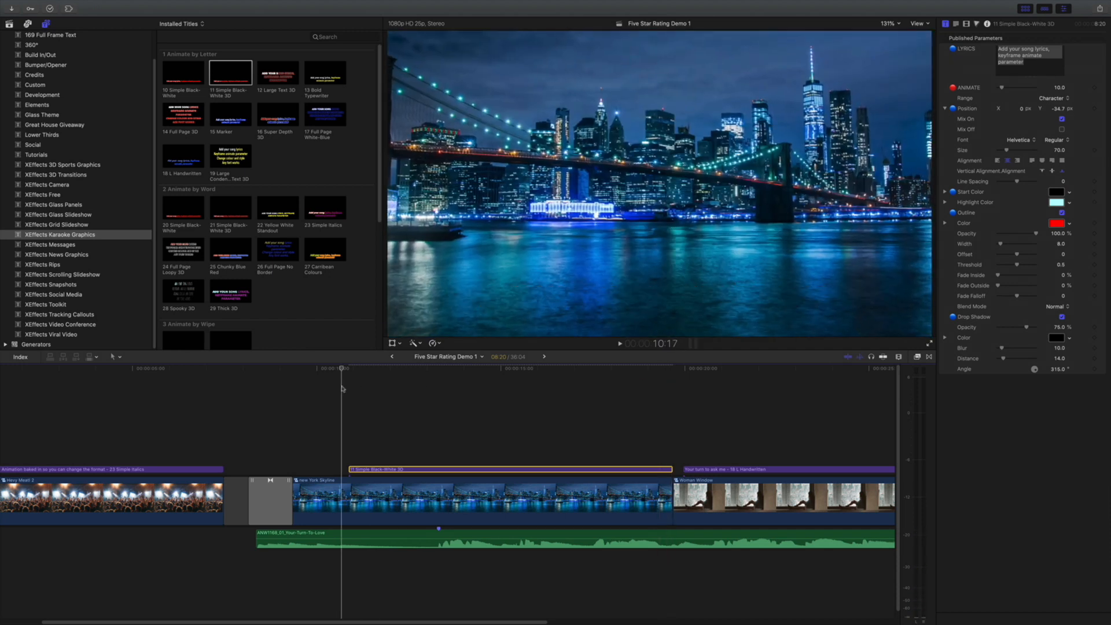
{"action": "left_click", "coordinate": [619, 344]}
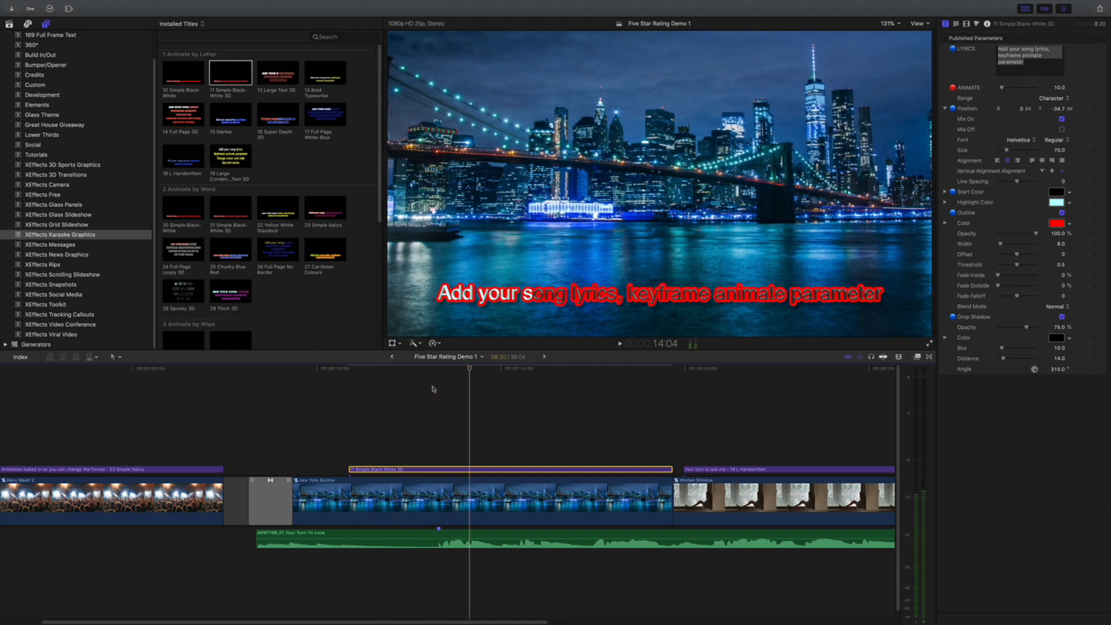
{"action": "mouse_move", "coordinate": [534, 323]}
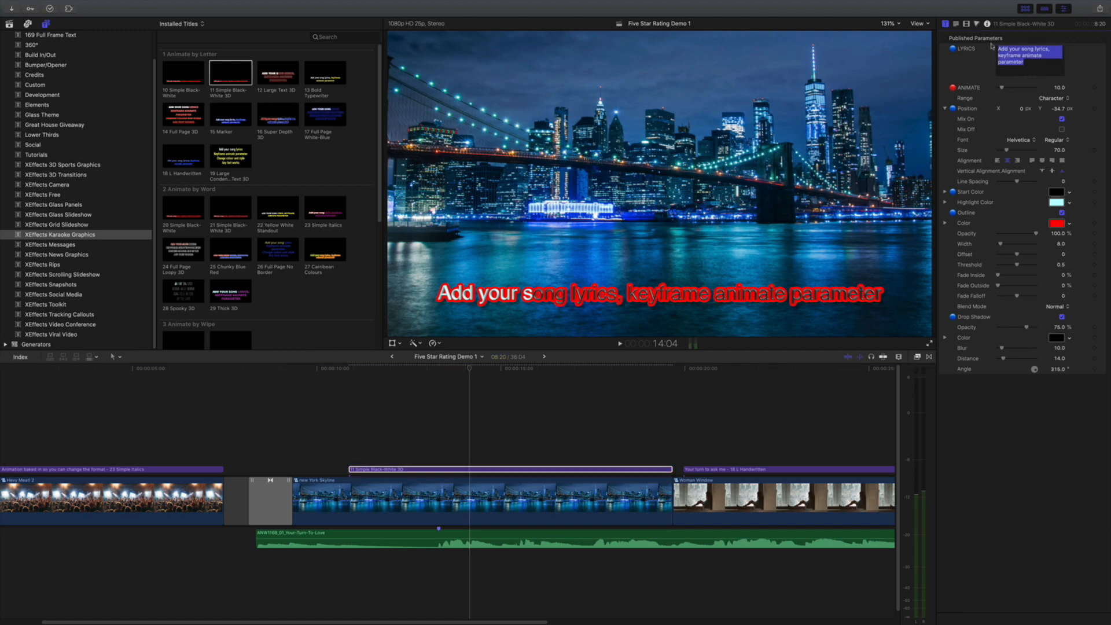
Type "It's your turn to telephone, your turn to write" as the lyric
{"action": "type", "text": "It's your turn to telephone, your turn to write"}
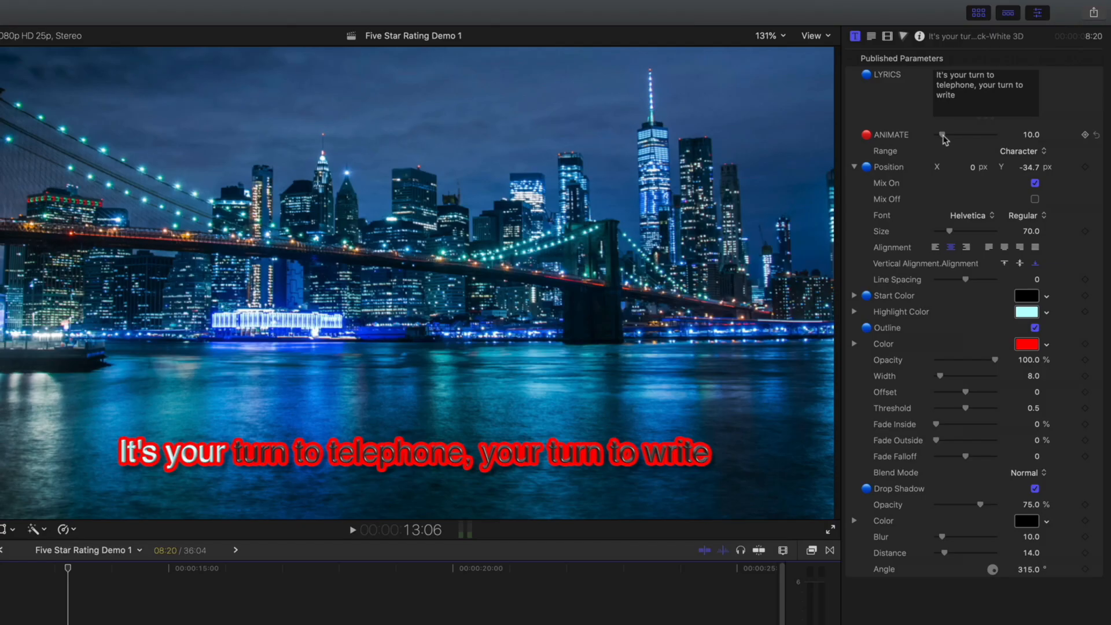
Keyframe ANIMATE at zero at the start, then advance the highlight to 'telephone'
{"action": "left_click_drag", "start_coordinate": [944, 135], "coordinate": [935, 135]}
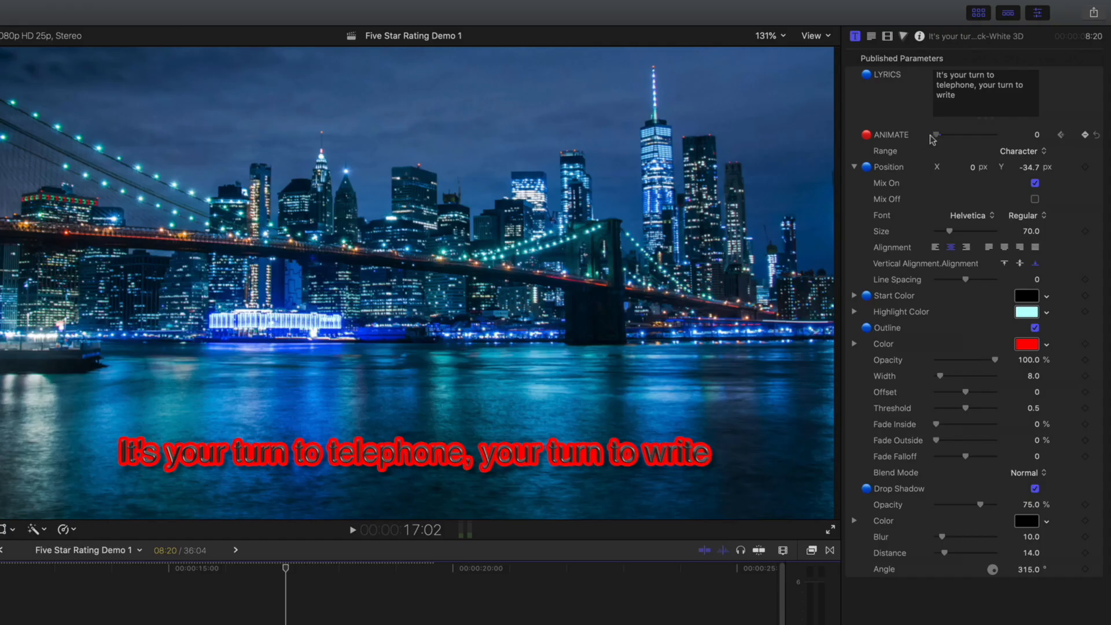
{"action": "left_click_drag", "start_coordinate": [936, 135], "coordinate": [950, 136]}
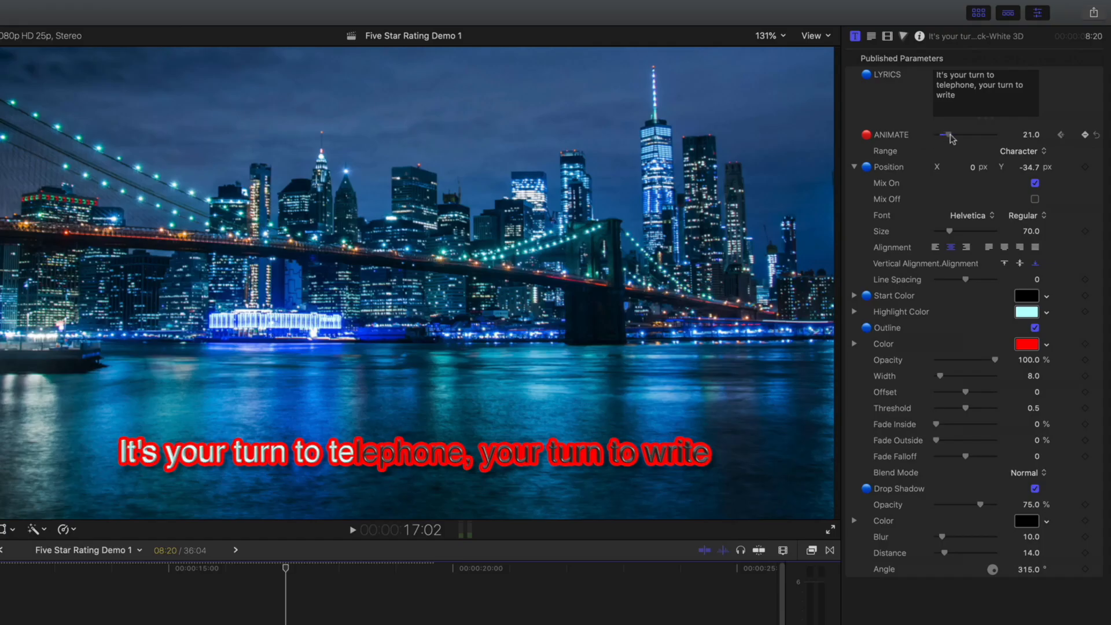
{"action": "left_click_drag", "start_coordinate": [947, 135], "coordinate": [952, 135]}
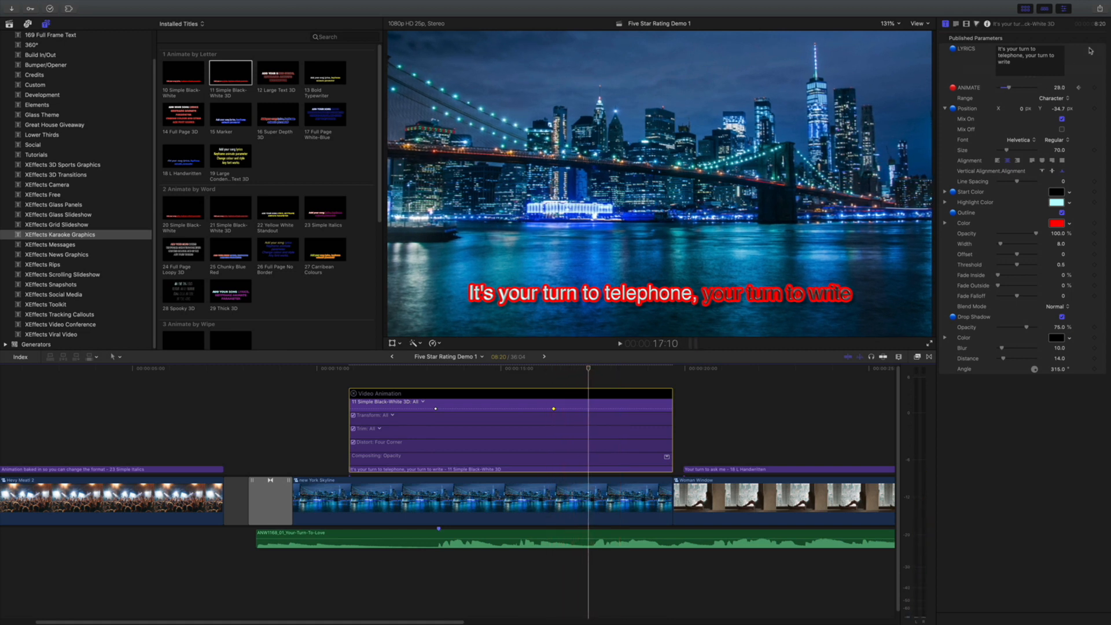
Add a later, higher ANIMATE keyframe and scrub to check the highlight
{"action": "left_click", "coordinate": [618, 344]}
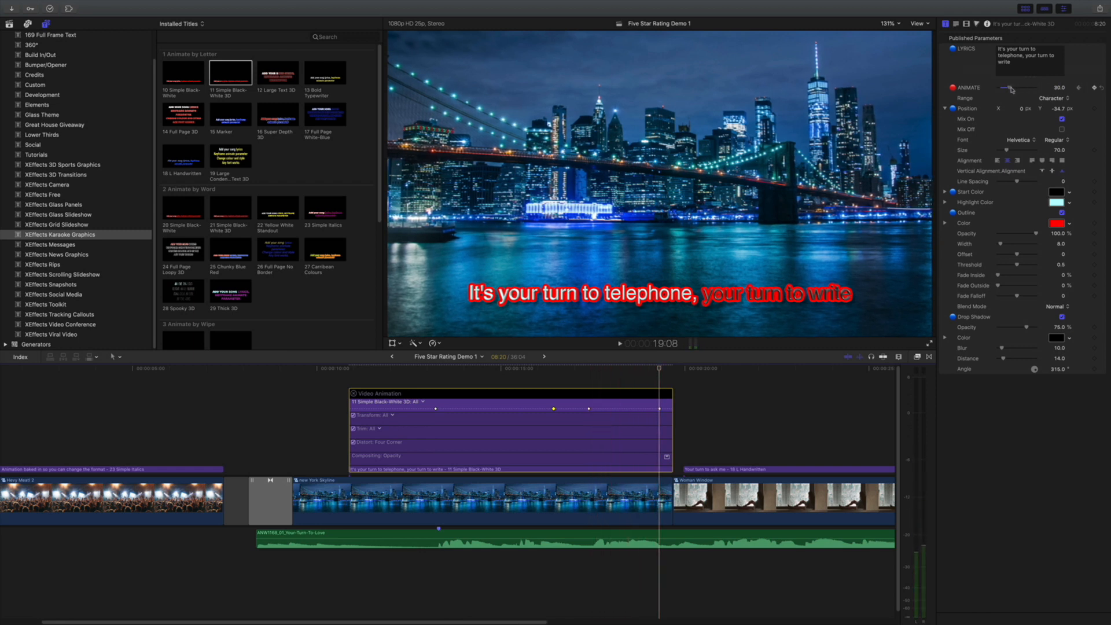
{"action": "left_click_drag", "start_coordinate": [1008, 88], "coordinate": [1019, 87]}
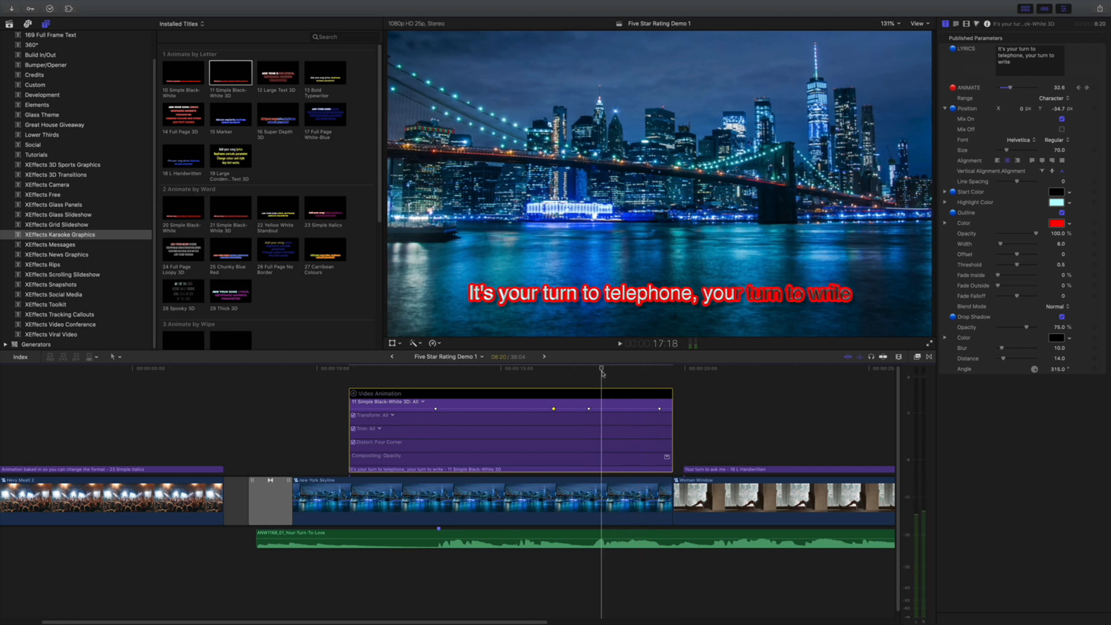
{"action": "left_click", "coordinate": [509, 369]}
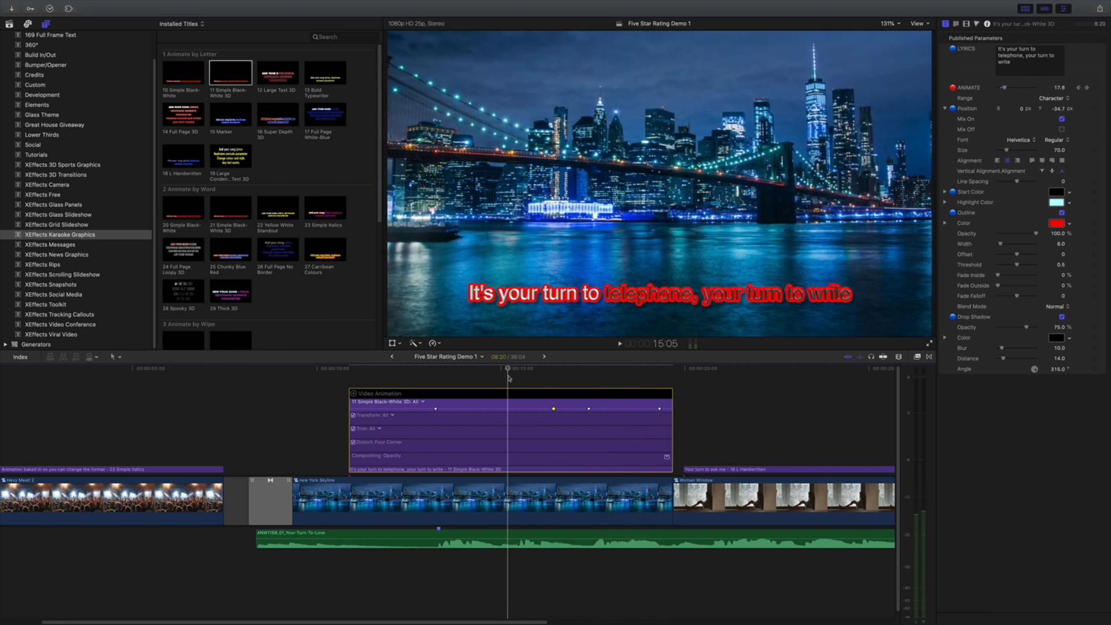
{"action": "left_click", "coordinate": [599, 344]}
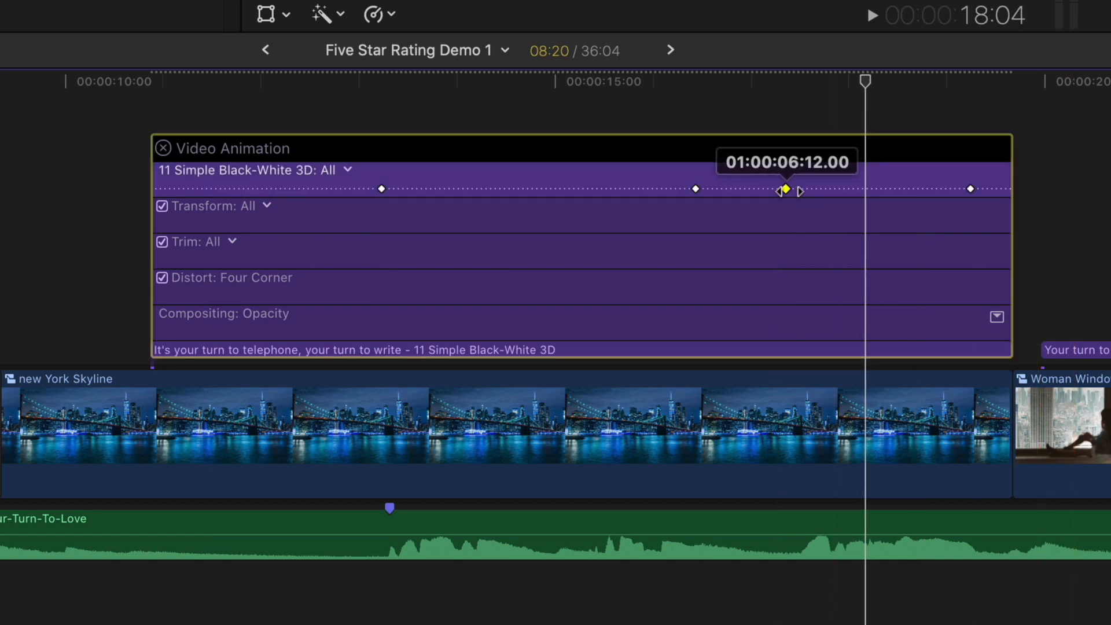
Drag the middle ANIMATE keyframes earlier and later until the timing matches
{"action": "left_click_drag", "start_coordinate": [784, 190], "coordinate": [695, 188]}
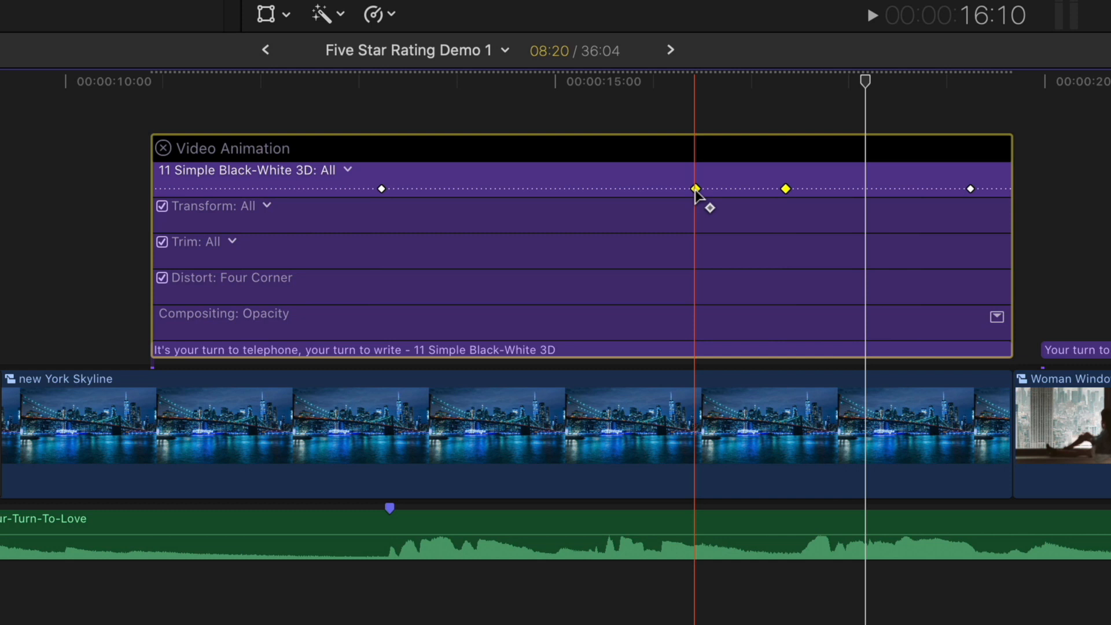
{"action": "left_click_drag", "start_coordinate": [694, 189], "coordinate": [544, 189]}
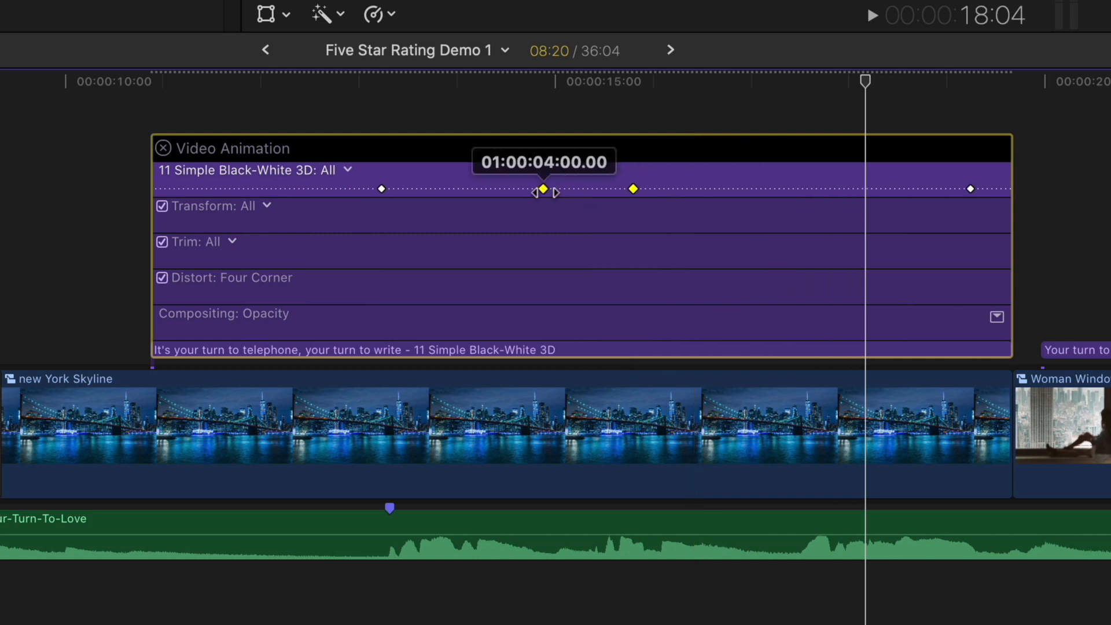
{"action": "left_click_drag", "start_coordinate": [543, 189], "coordinate": [695, 188]}
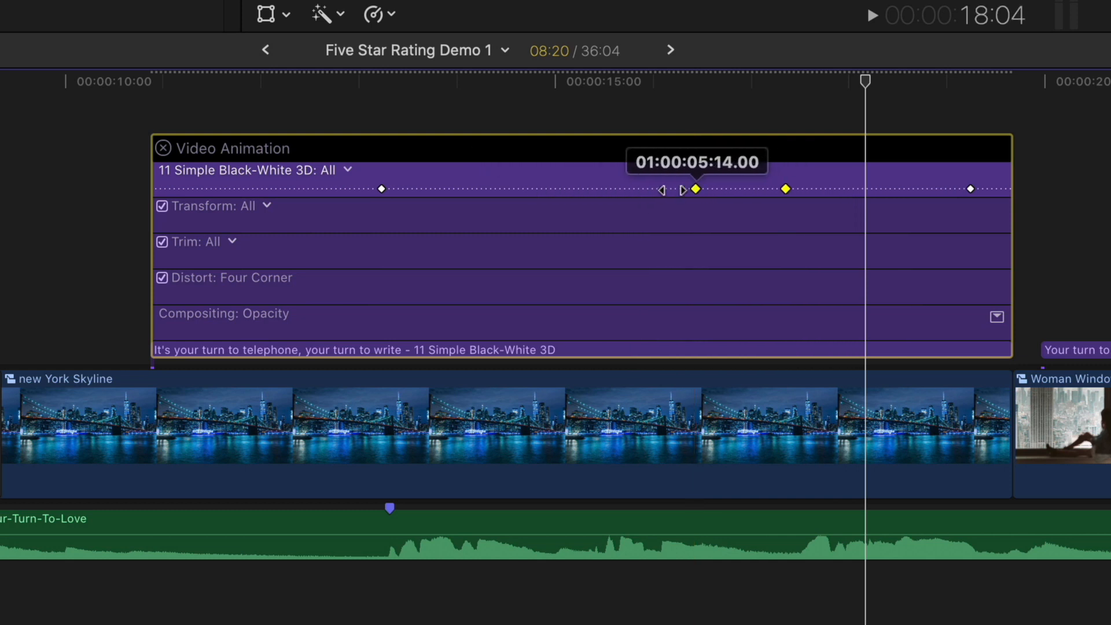
{"action": "left_click_drag", "start_coordinate": [698, 189], "coordinate": [682, 189]}
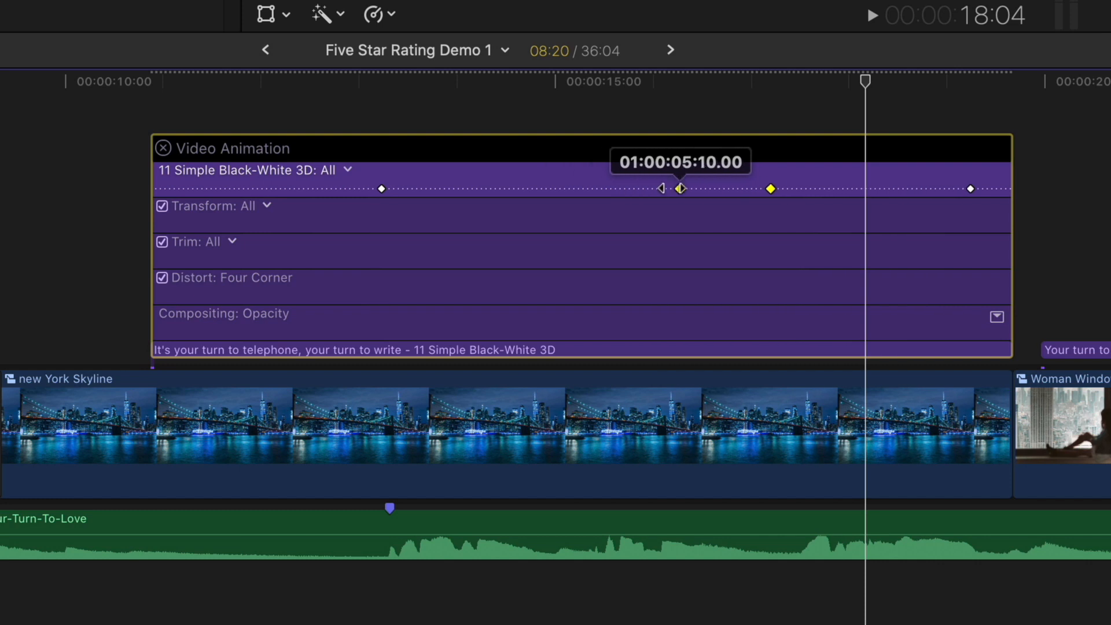
{"action": "left_click_drag", "start_coordinate": [681, 189], "coordinate": [660, 189]}
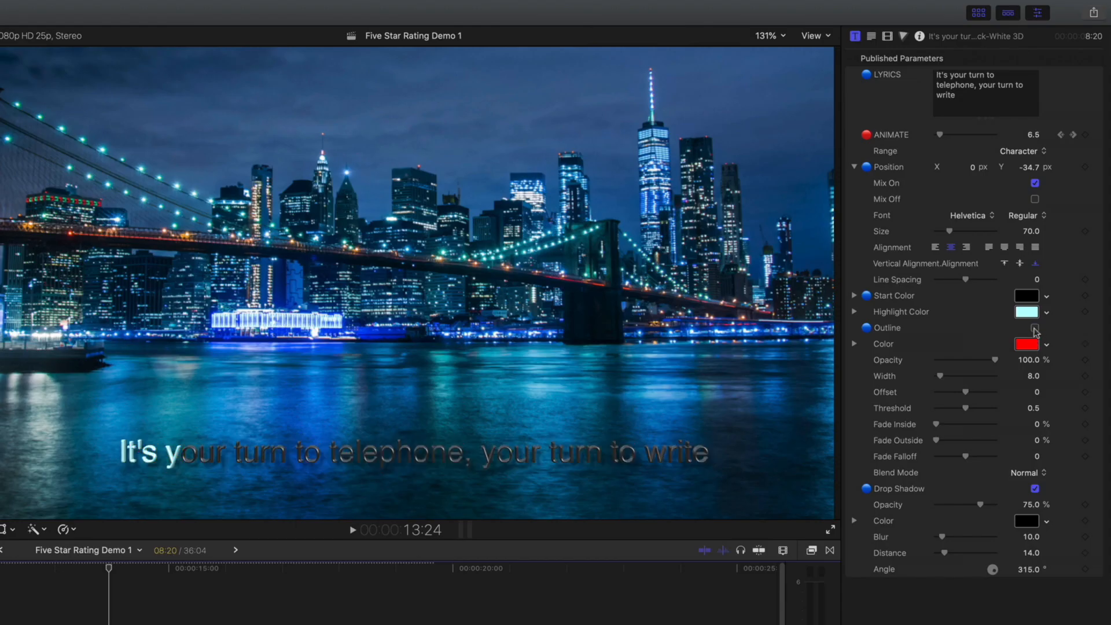
Set a black outline, width 11, 25.5% outer fade, and a red start colour
{"action": "left_click", "coordinate": [1034, 328]}
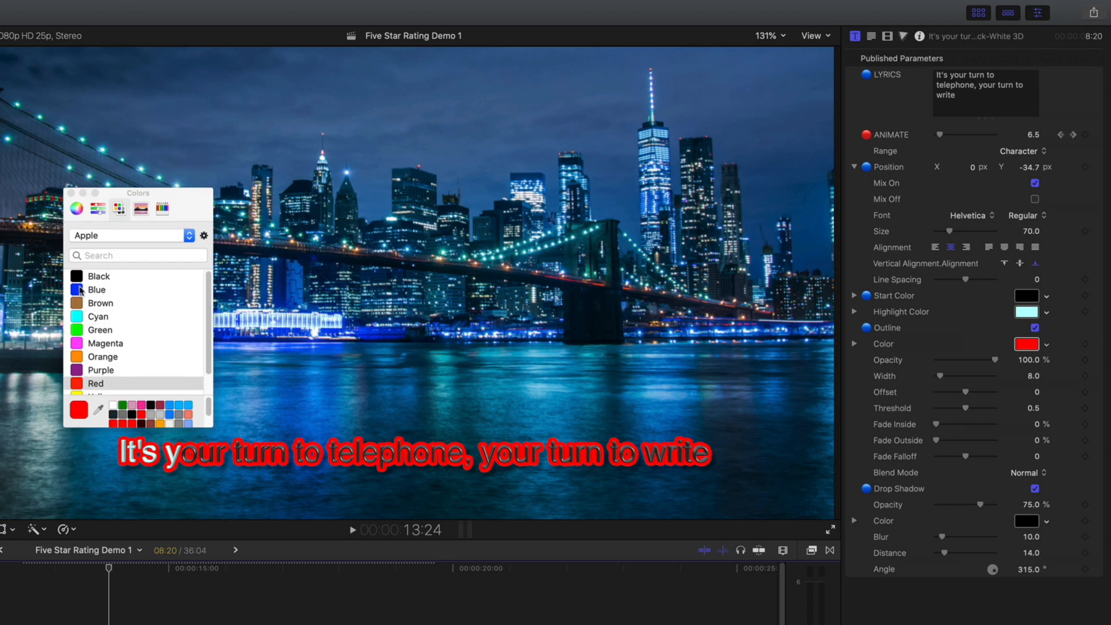
{"action": "left_click", "coordinate": [98, 276]}
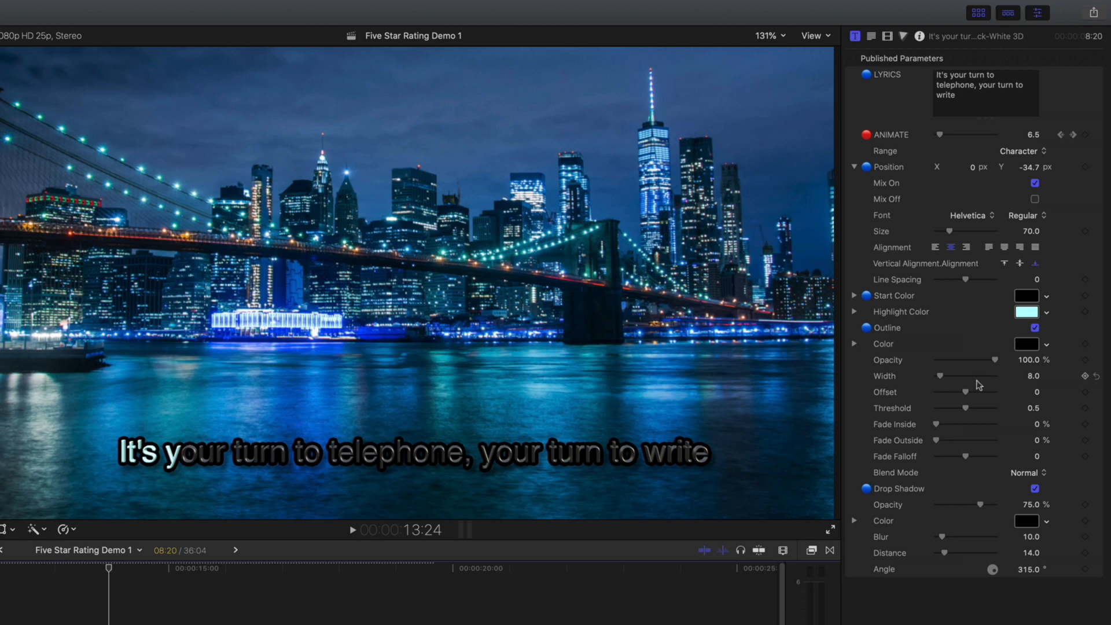
{"action": "left_click_drag", "start_coordinate": [943, 376], "coordinate": [975, 375]}
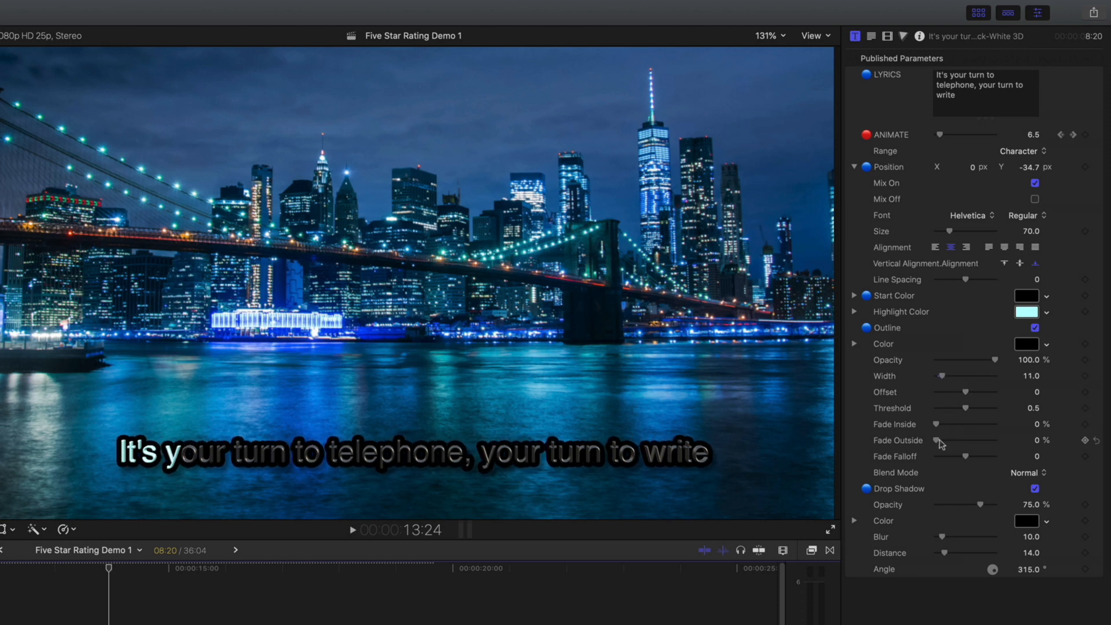
{"action": "left_click_drag", "start_coordinate": [941, 441], "coordinate": [953, 441]}
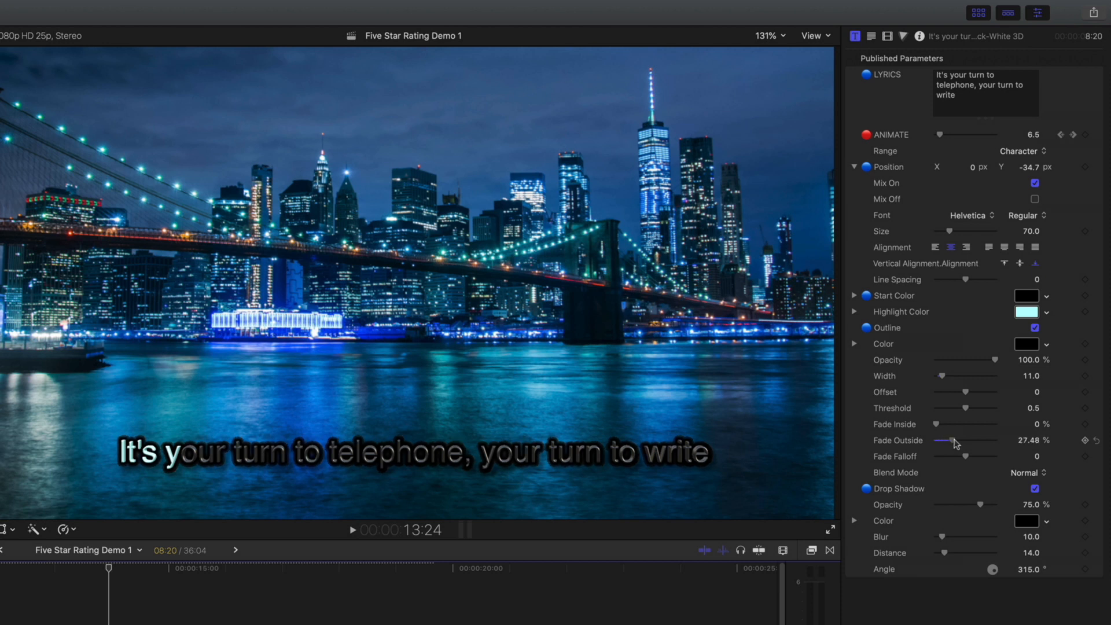
{"action": "left_click_drag", "start_coordinate": [963, 440], "coordinate": [954, 440]}
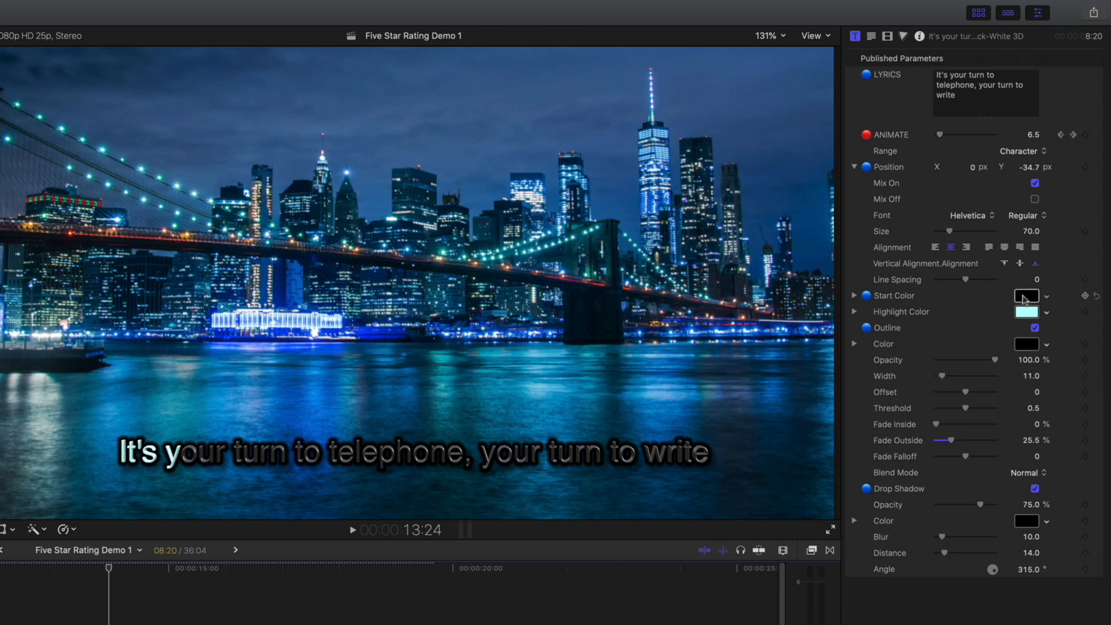
{"action": "left_click", "coordinate": [1026, 297]}
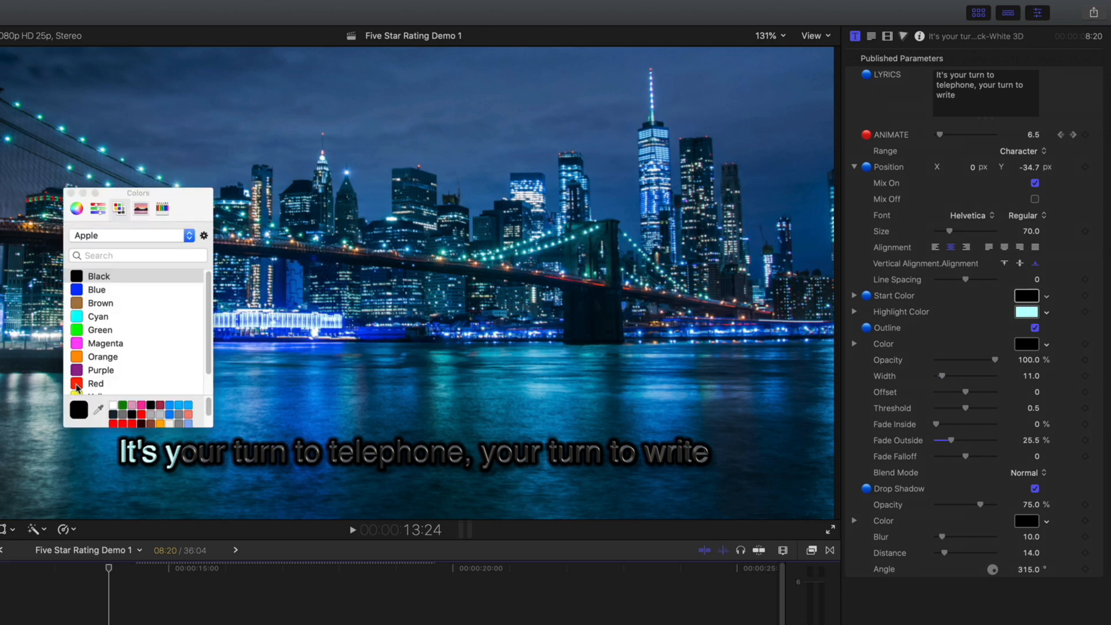
{"action": "left_click", "coordinate": [95, 383]}
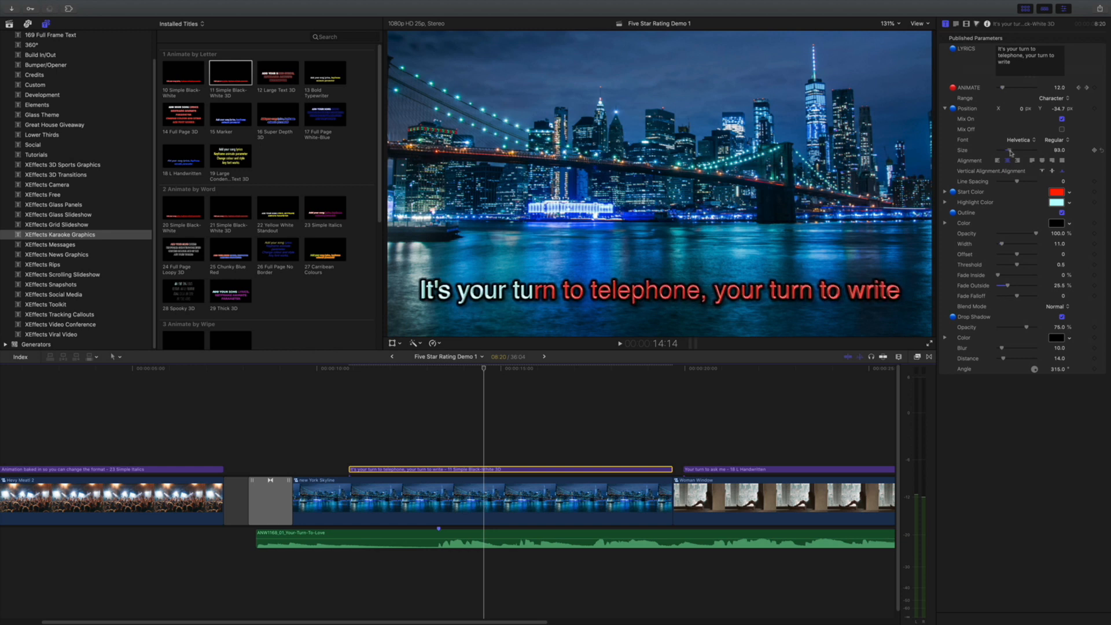
Break the lyric after 'telephone,' at size 94 and scrub to preview
{"action": "left_click", "coordinate": [1059, 149]}
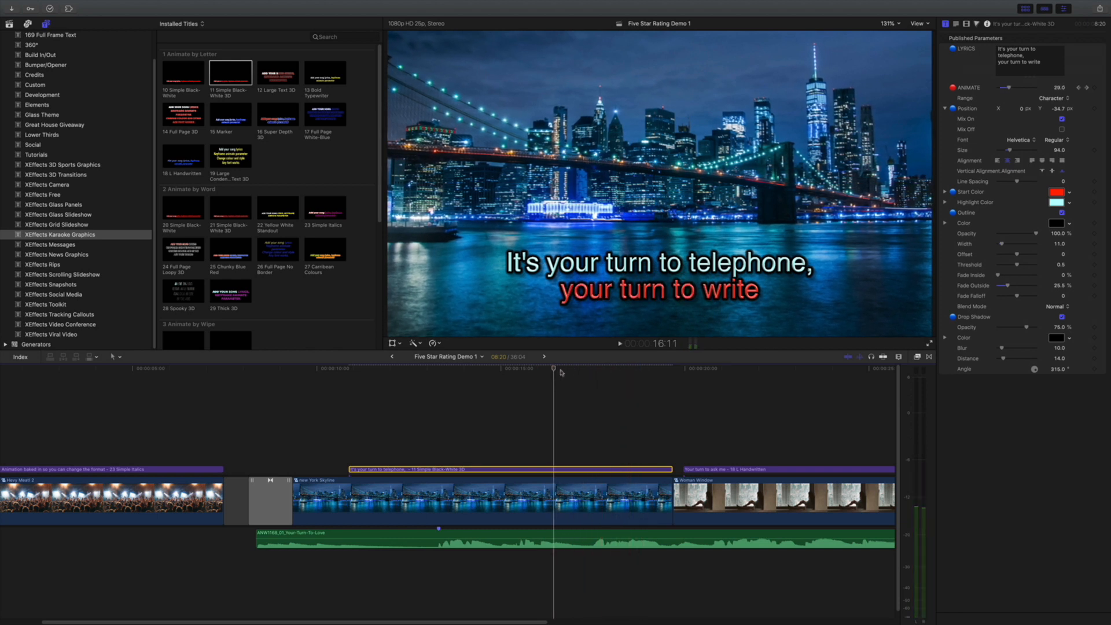
{"action": "left_click_drag", "start_coordinate": [554, 371], "coordinate": [589, 370]}
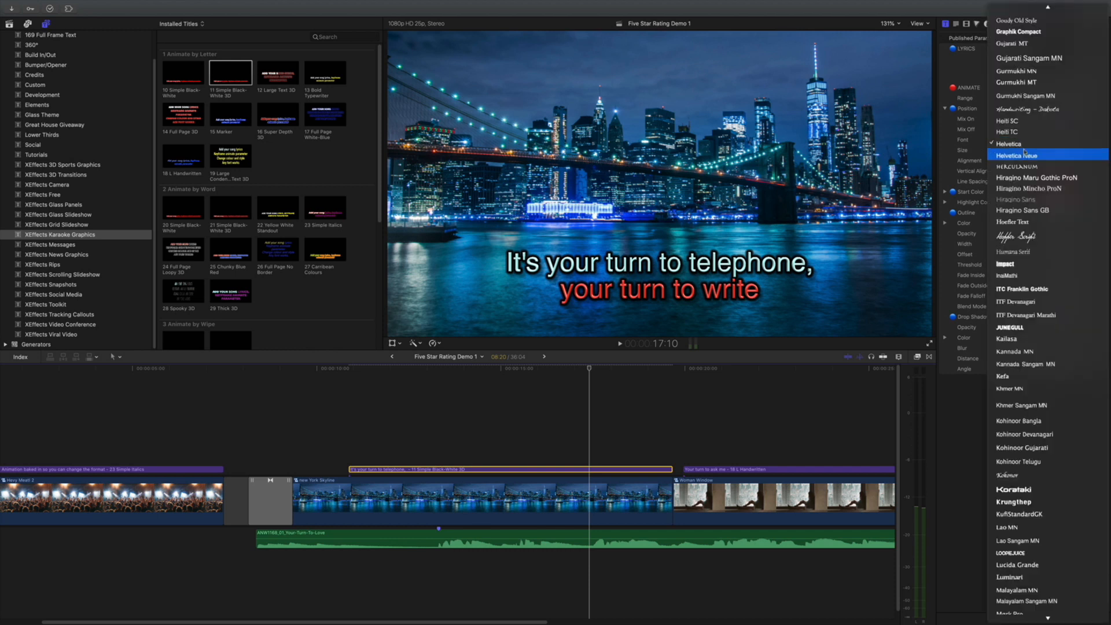
Choose Helvetica Neue from the title's Font menu
{"action": "left_click", "coordinate": [1018, 155]}
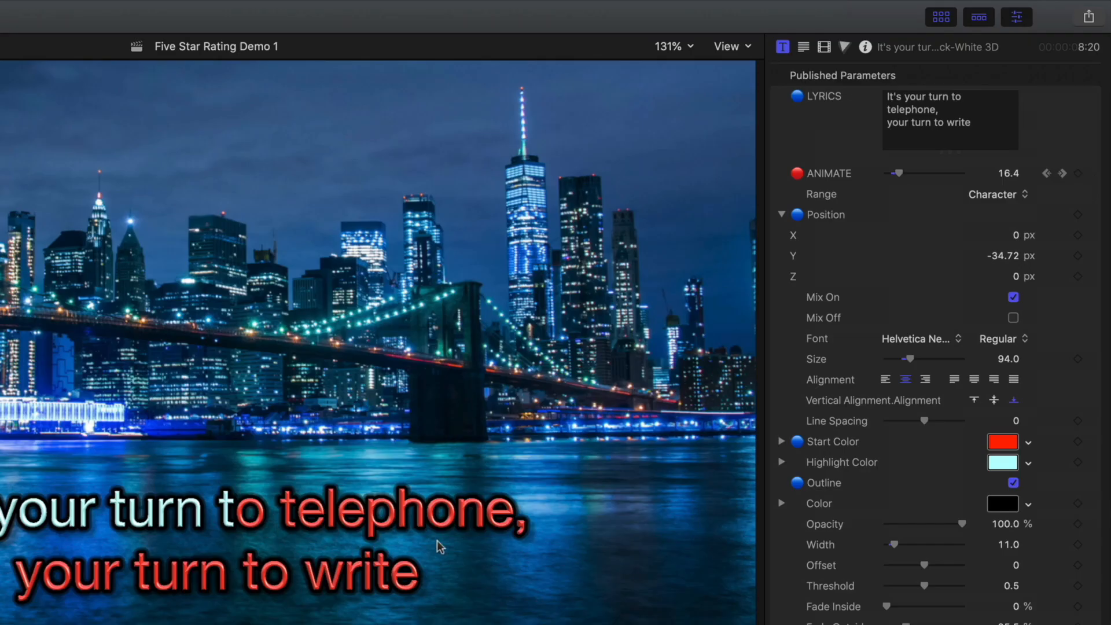
{"action": "mouse_move", "coordinate": [521, 538]}
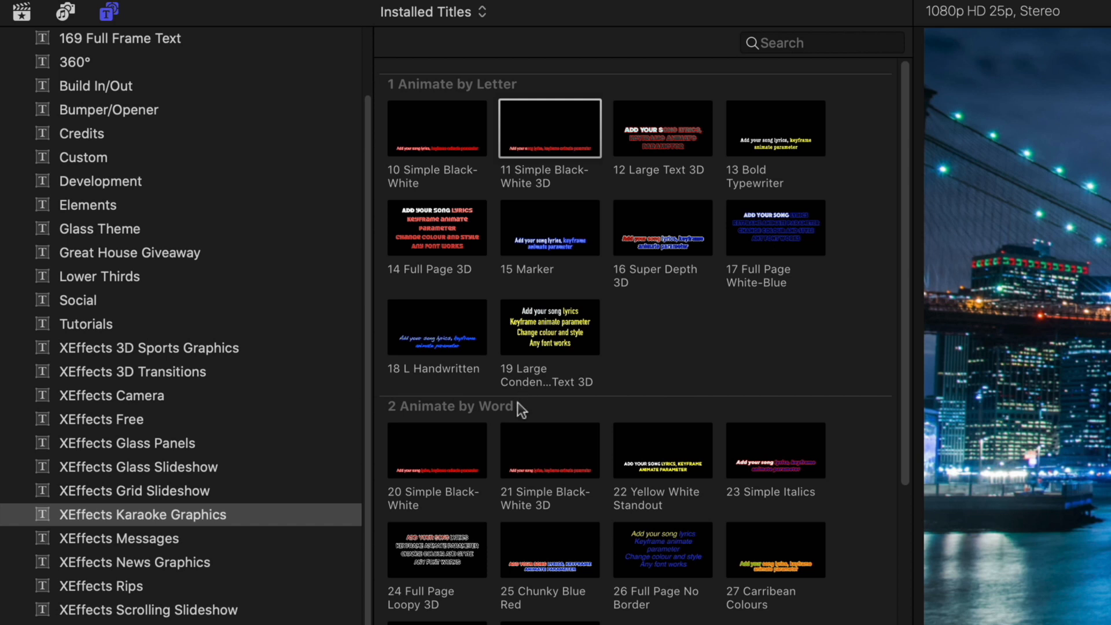
{"action": "mouse_move", "coordinate": [530, 417]}
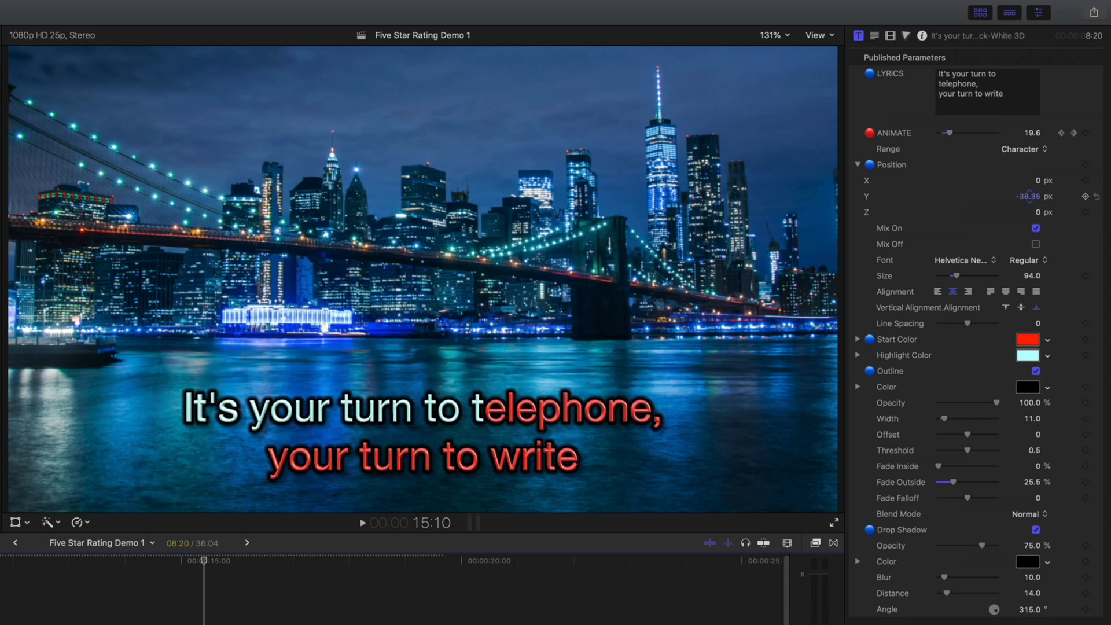
Set Position Y to -37.06 px, centre-align, and return line spacing to zero
{"action": "left_click_drag", "start_coordinate": [1028, 196], "coordinate": [1032, 197]}
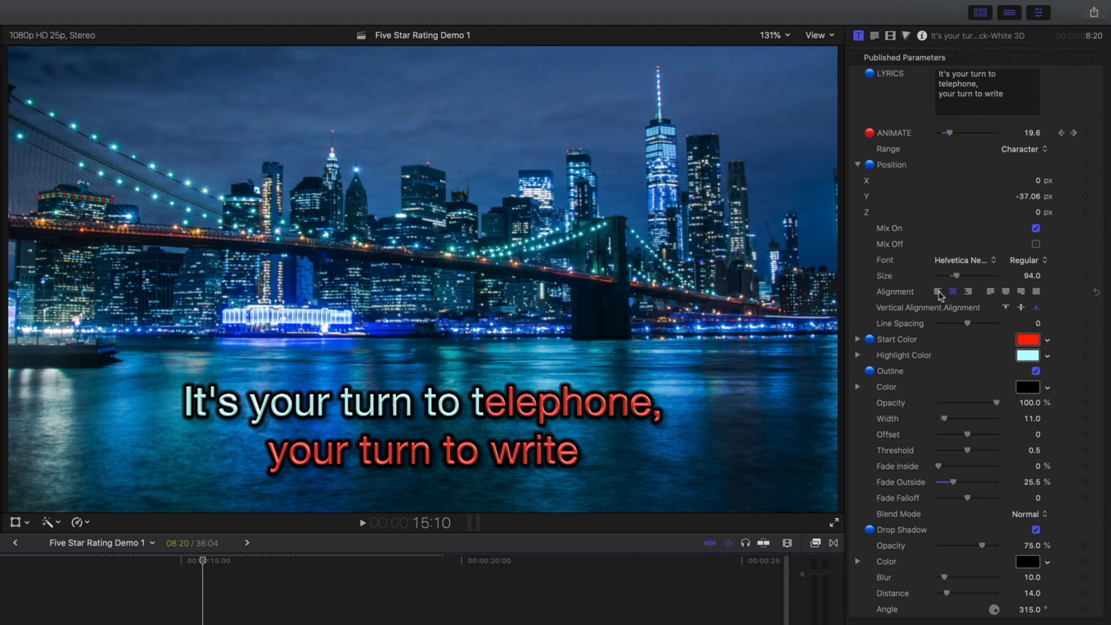
{"action": "left_click", "coordinate": [954, 291]}
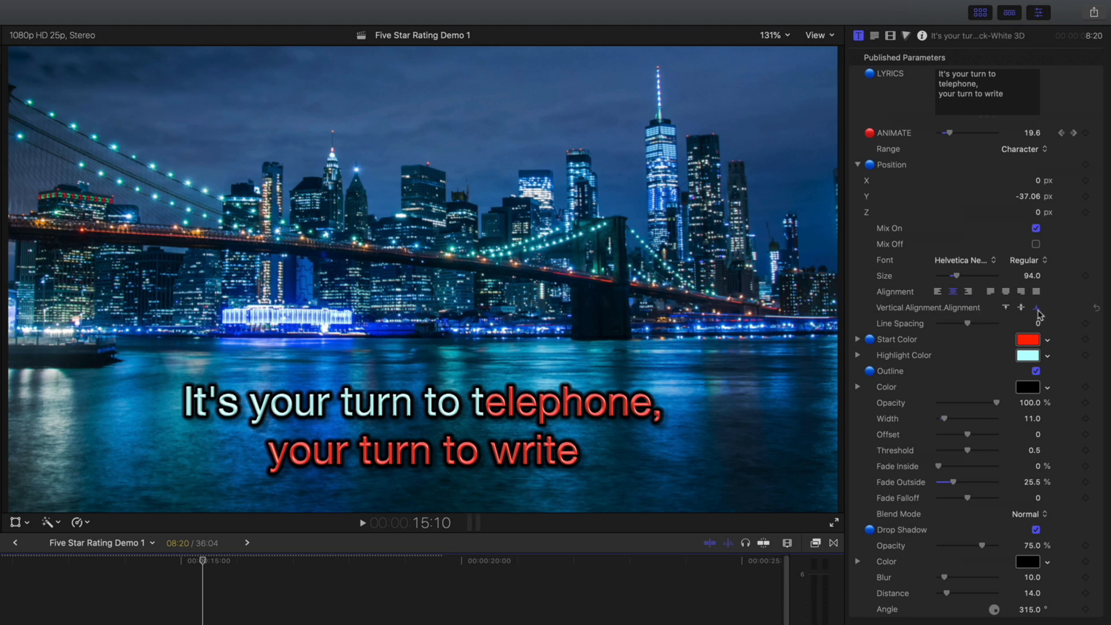
{"action": "mouse_move", "coordinate": [1038, 307]}
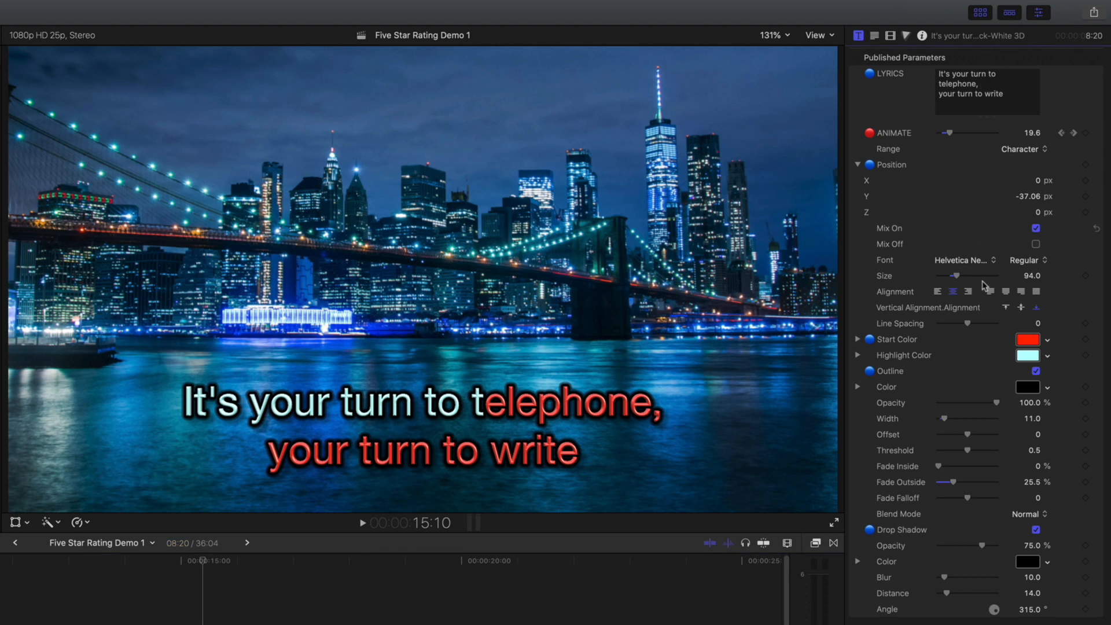
{"action": "left_click_drag", "start_coordinate": [986, 323], "coordinate": [989, 323]}
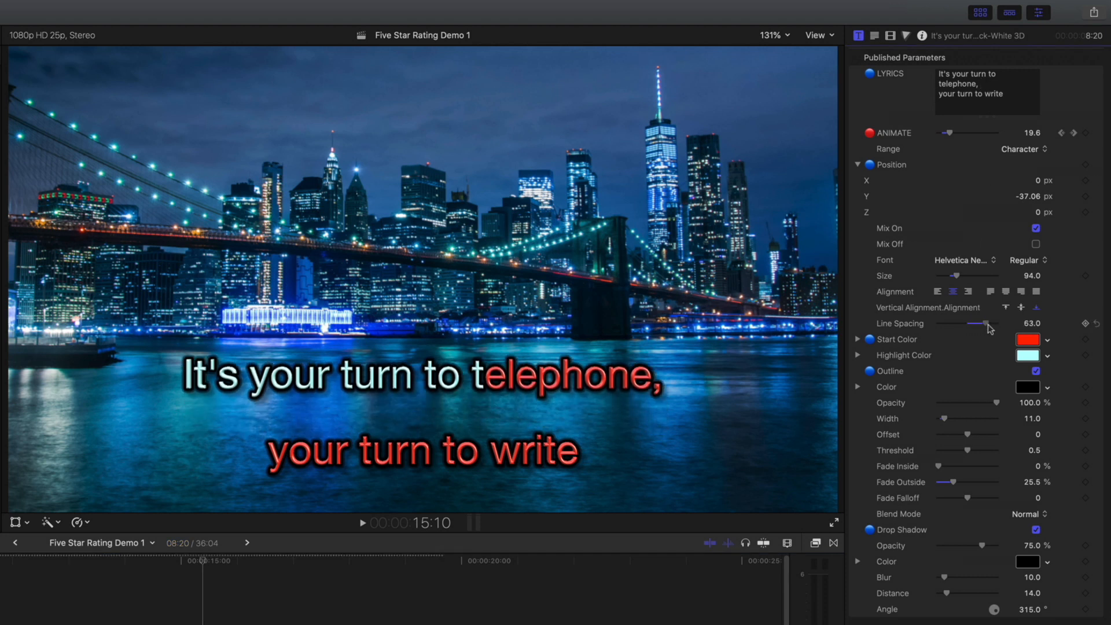
{"action": "left_click_drag", "start_coordinate": [984, 323], "coordinate": [964, 324]}
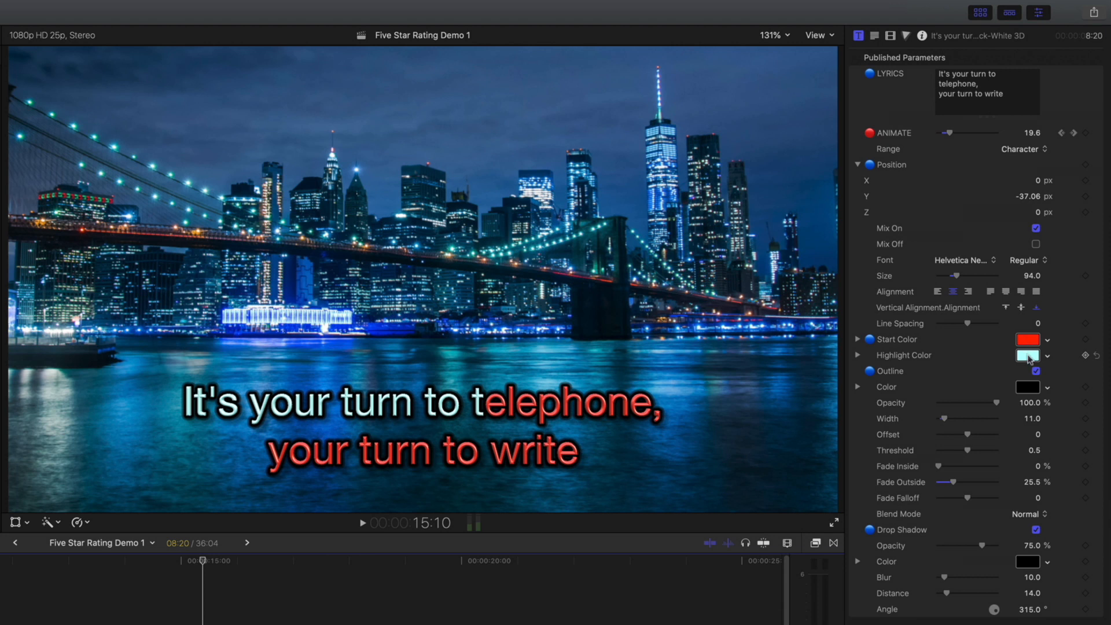
Toggle the lyric outline off and on, trying a thicker width before restoring 11
{"action": "left_click", "coordinate": [1026, 356]}
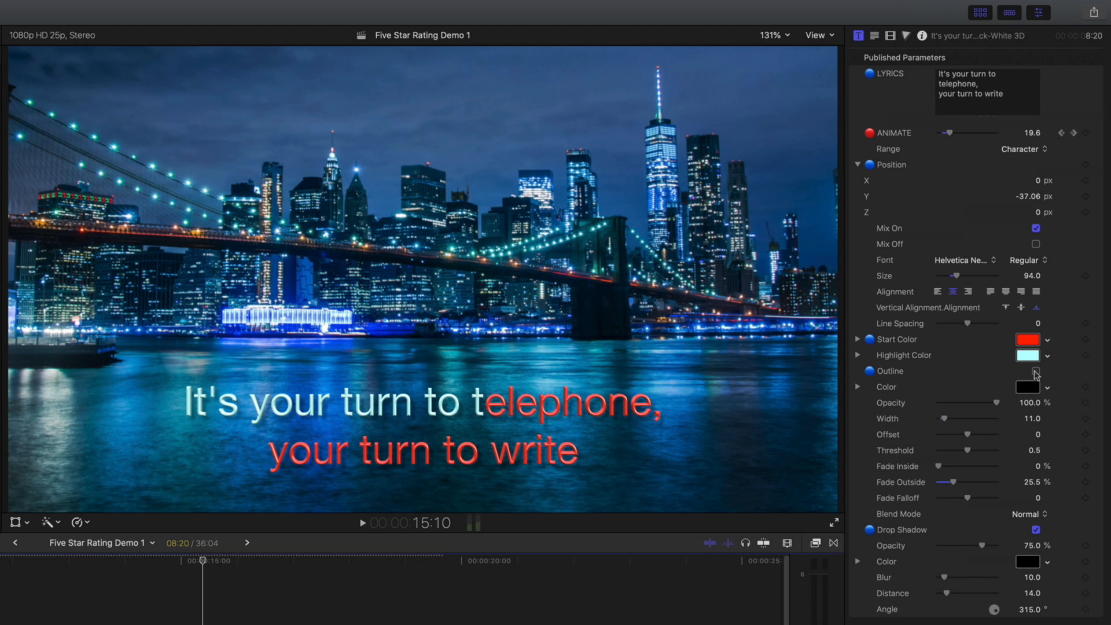
{"action": "left_click", "coordinate": [1037, 370]}
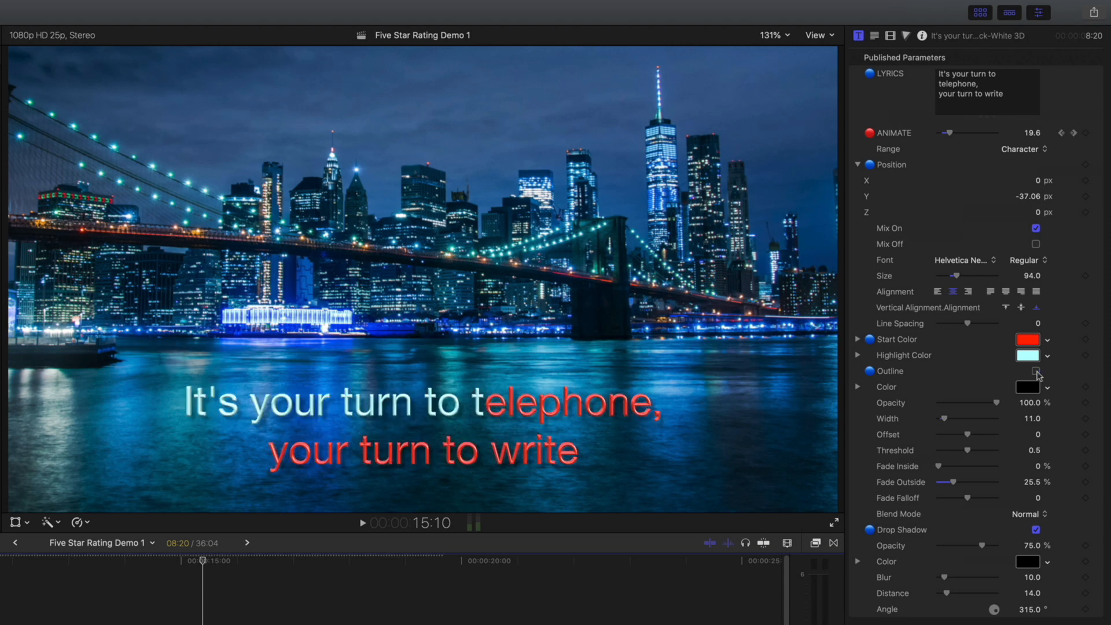
{"action": "left_click", "coordinate": [1036, 370]}
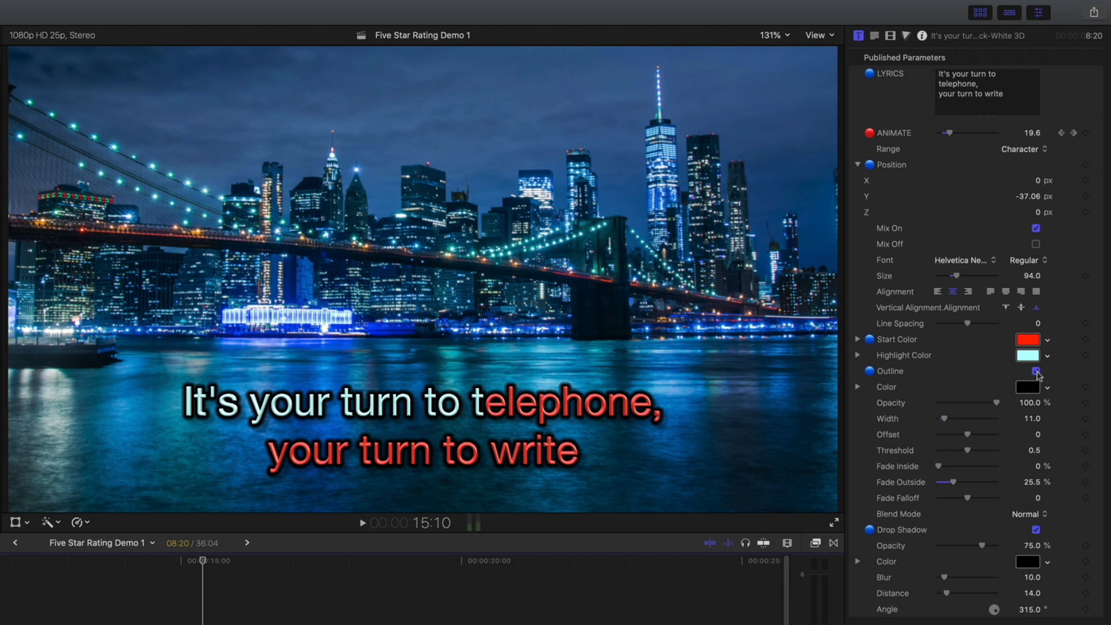
{"action": "left_click", "coordinate": [1036, 370]}
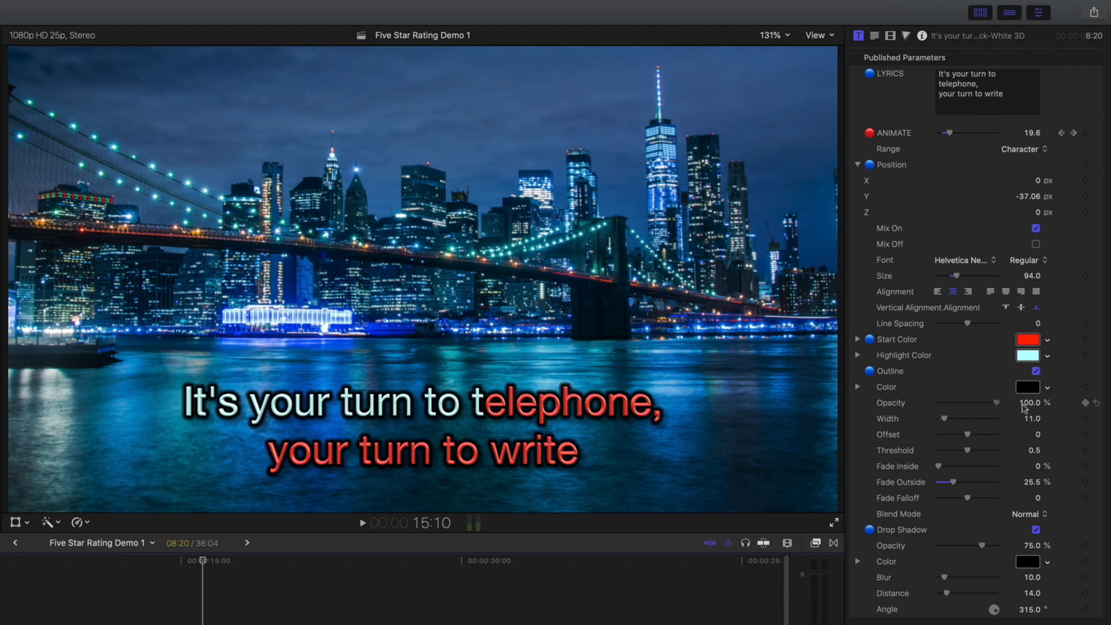
{"action": "left_click_drag", "start_coordinate": [950, 419], "coordinate": [958, 419]}
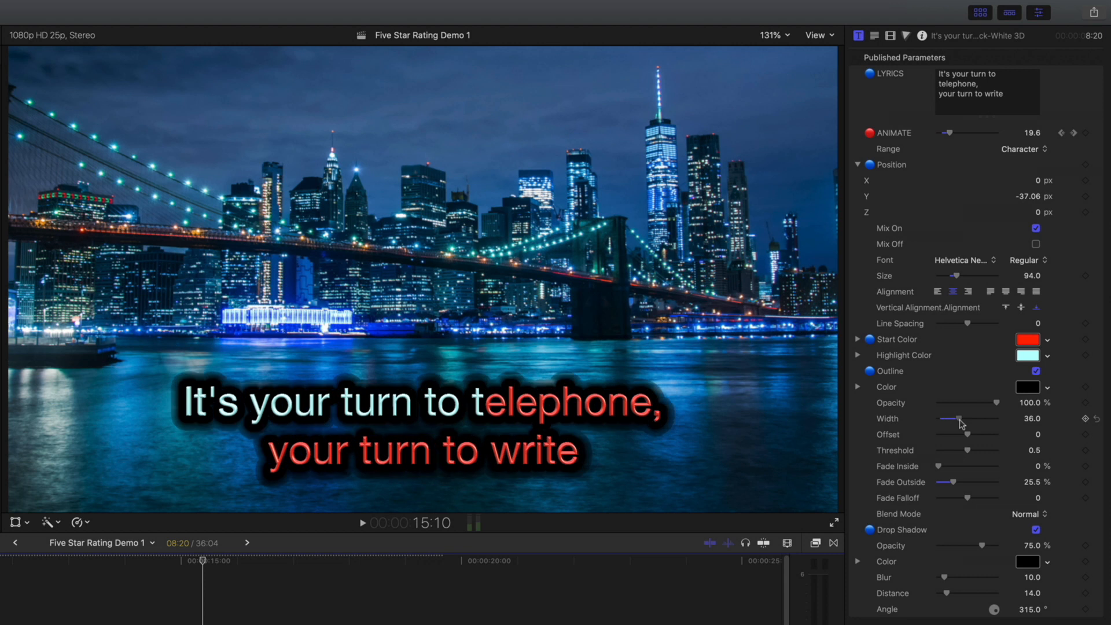
{"action": "left_click_drag", "start_coordinate": [956, 418], "coordinate": [946, 418]}
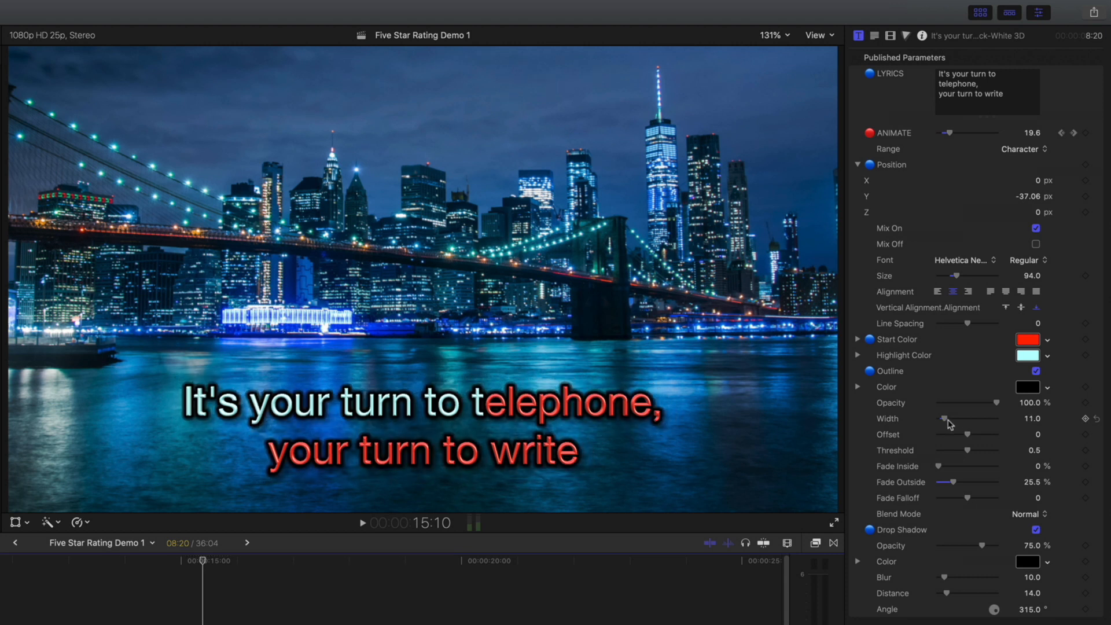
{"action": "mouse_move", "coordinate": [959, 496]}
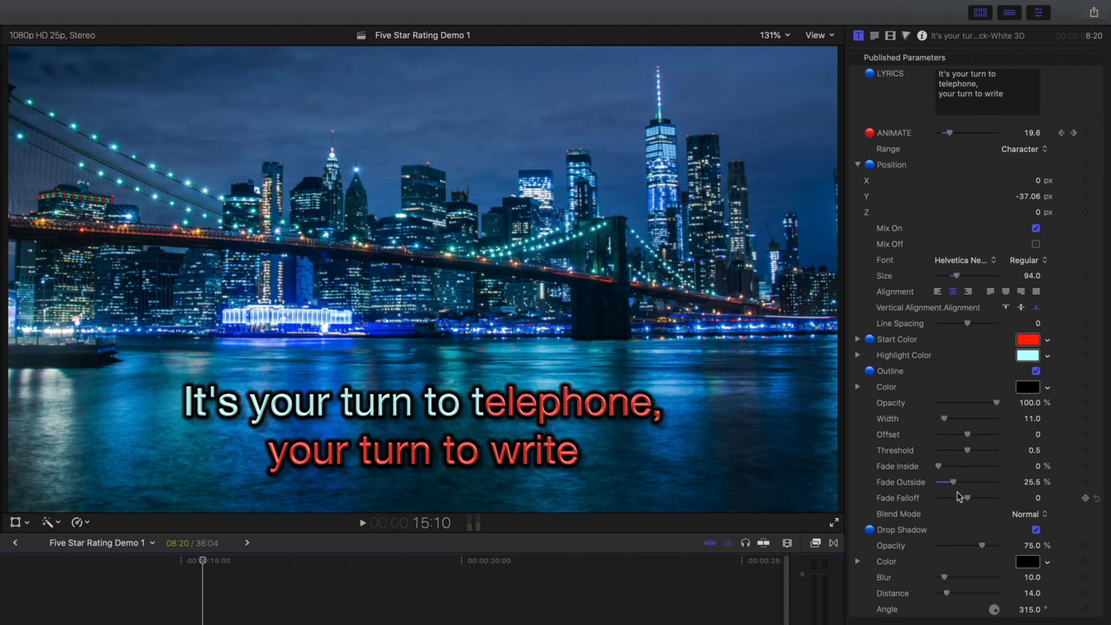
Toggle the lyrics' drop shadow off and on, and re-enable the outline
{"action": "left_click", "coordinate": [1036, 530]}
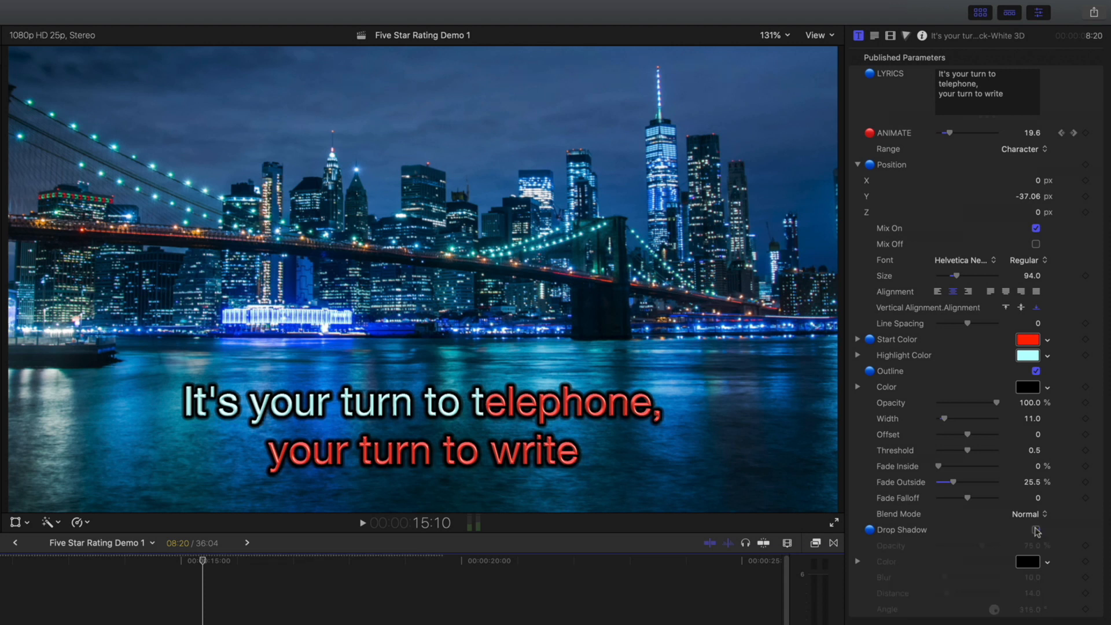
{"action": "left_click", "coordinate": [1036, 530]}
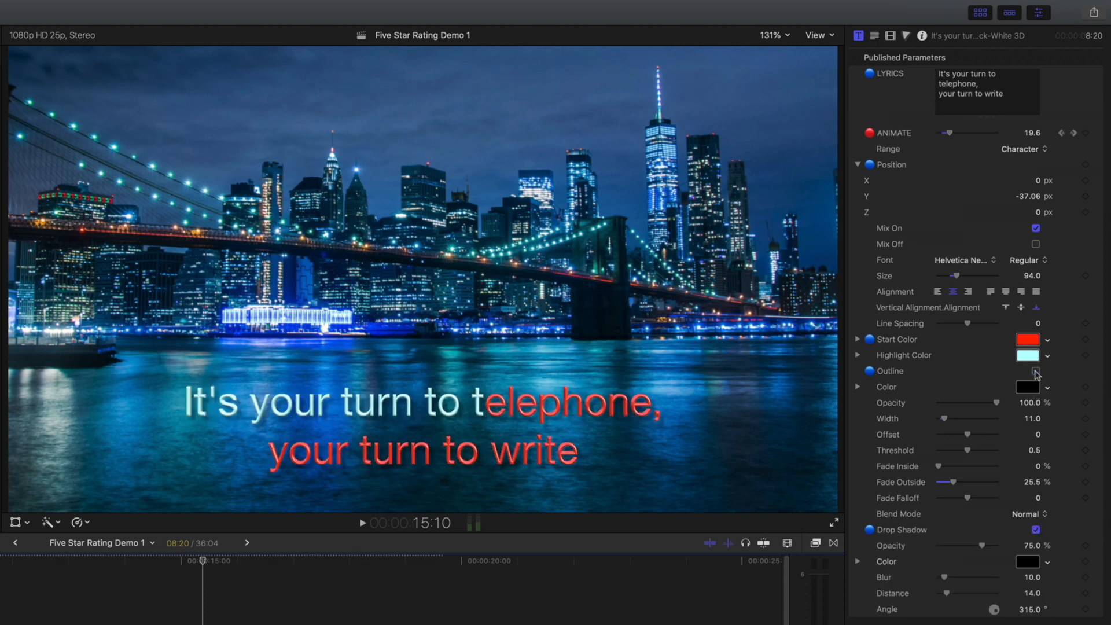
{"action": "left_click", "coordinate": [1035, 373]}
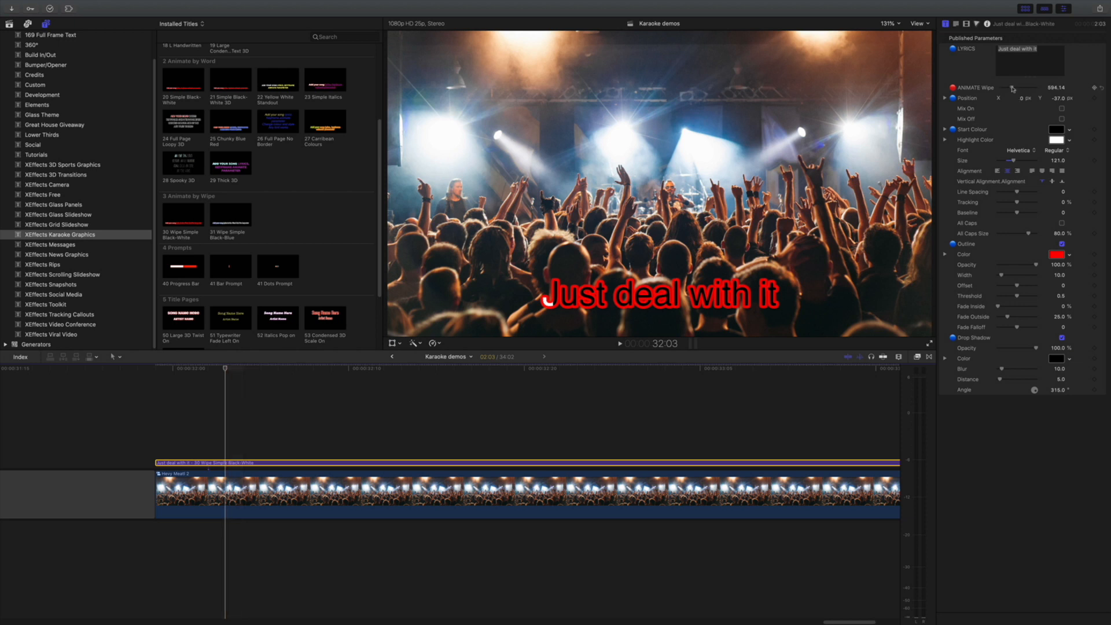
Scrub the Wipe slider across 'Just deal with it', then nudge the lyric up and left
{"action": "left_click_drag", "start_coordinate": [1012, 88], "coordinate": [1026, 88]}
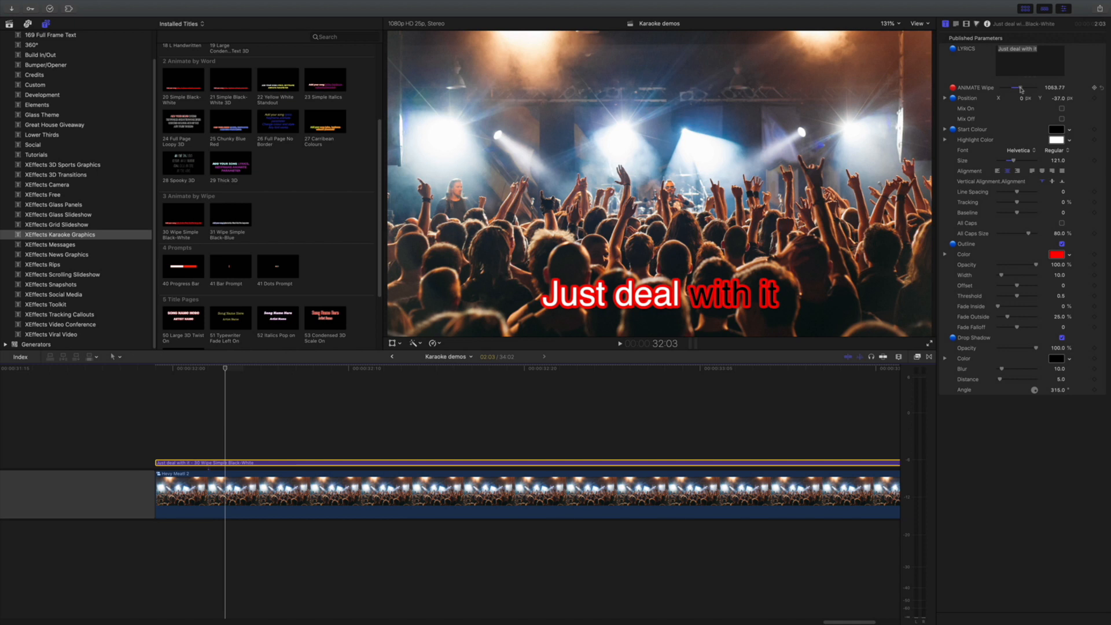
{"action": "left_click_drag", "start_coordinate": [1020, 88], "coordinate": [1013, 88]}
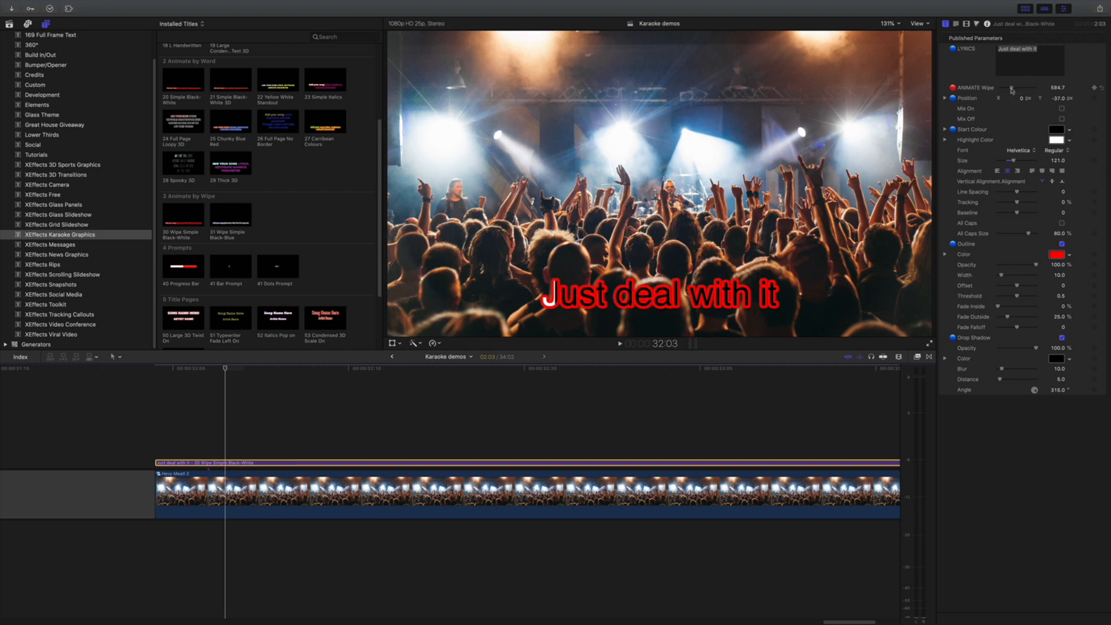
{"action": "left_click_drag", "start_coordinate": [1014, 87], "coordinate": [1019, 87]}
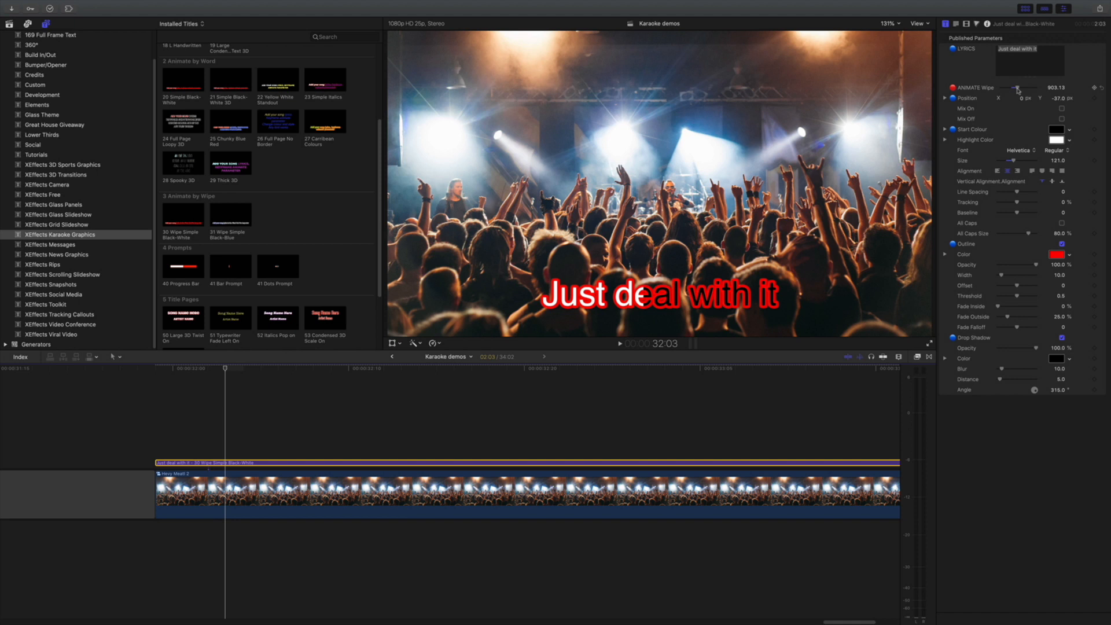
{"action": "left_click_drag", "start_coordinate": [1004, 160], "coordinate": [1021, 160]}
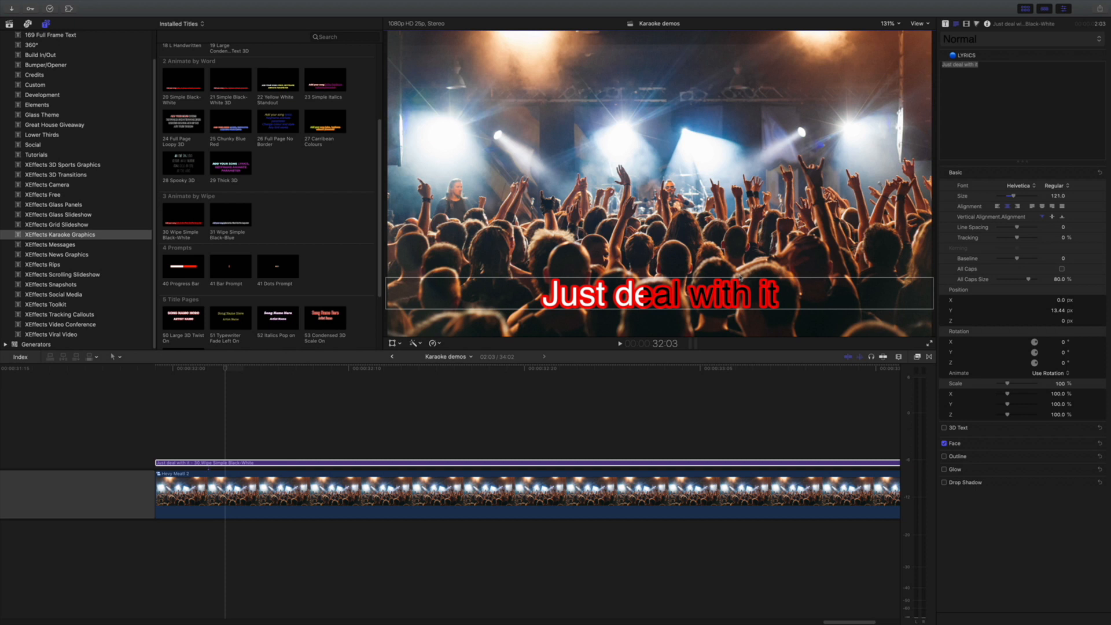
{"action": "left_click_drag", "start_coordinate": [657, 294], "coordinate": [638, 290]}
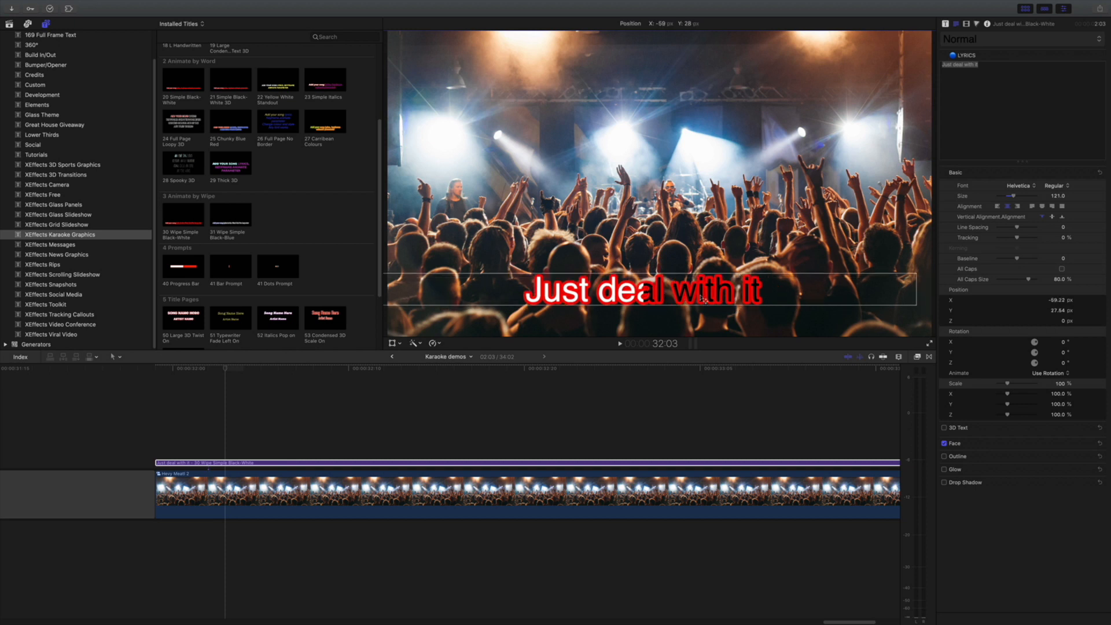
{"action": "left_click_drag", "start_coordinate": [641, 291], "coordinate": [653, 293]}
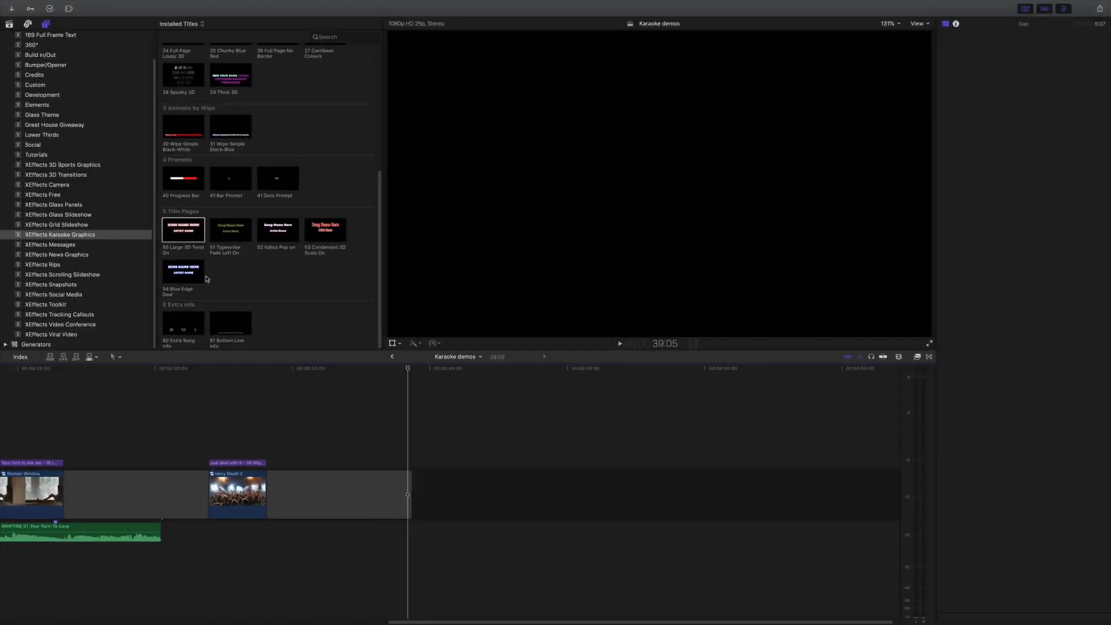
Drop the 50 Large 3D Twist On title page after the concert clip and park the playhead there
{"action": "left_click_drag", "start_coordinate": [183, 228], "coordinate": [549, 493]}
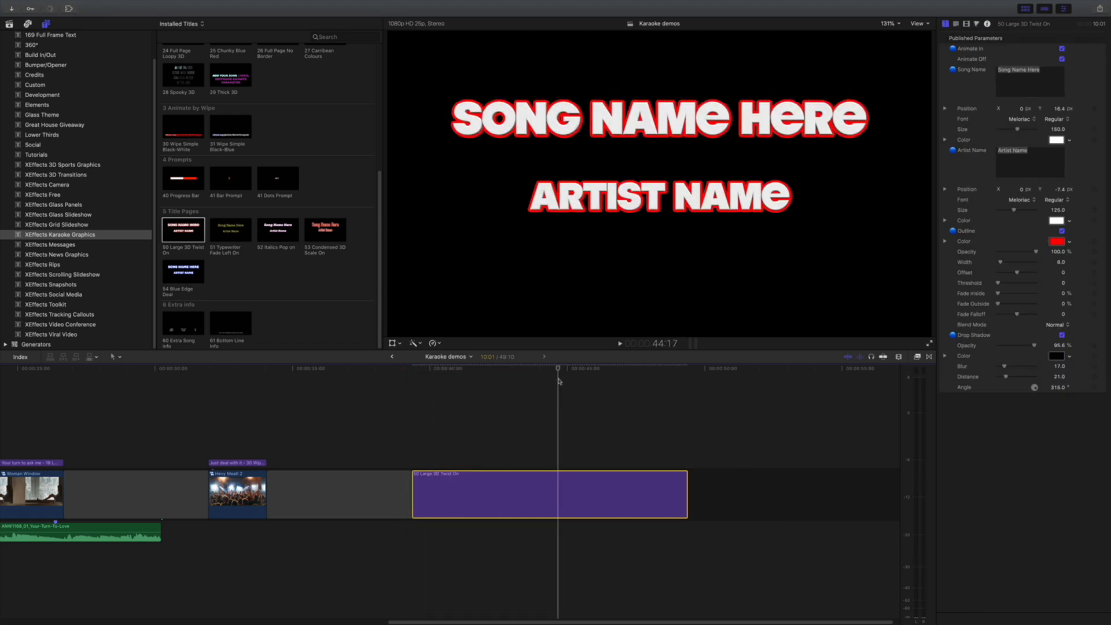
{"action": "left_click", "coordinate": [448, 369]}
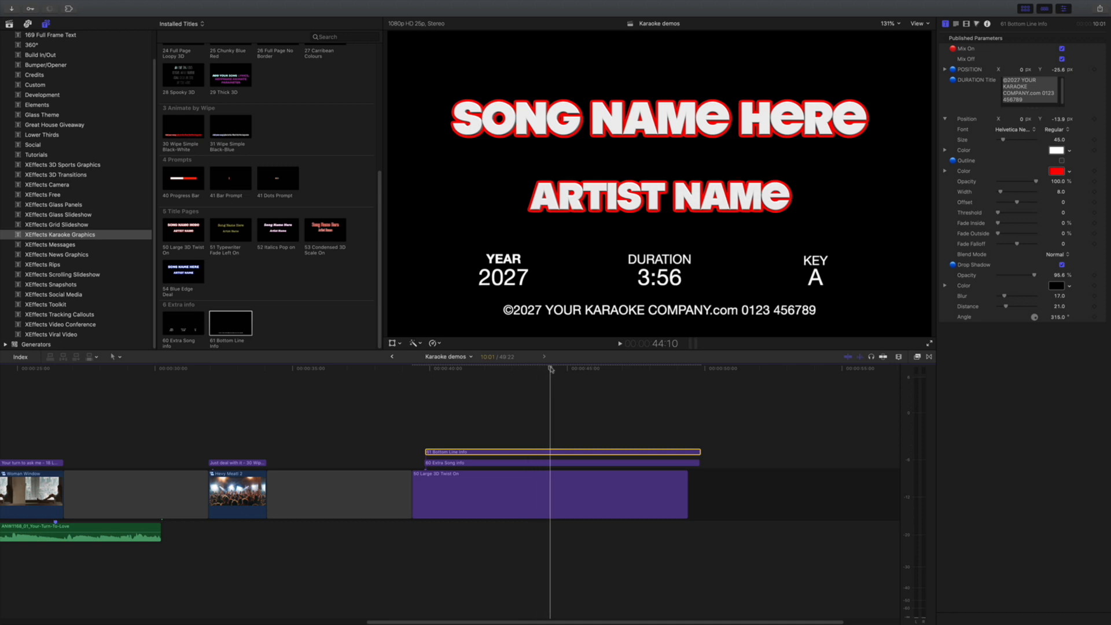
{"action": "mouse_move", "coordinate": [250, 341]}
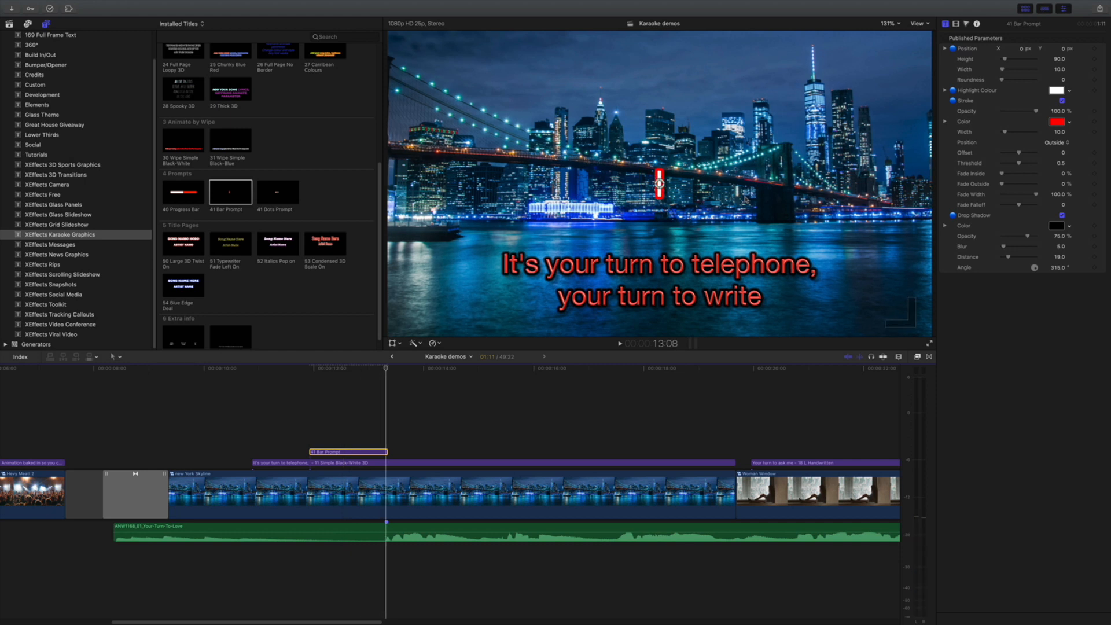
Place the bar prompt beside the lyric's first word and set its stroke and red fill colours
{"action": "left_click_drag", "start_coordinate": [659, 183], "coordinate": [483, 255]}
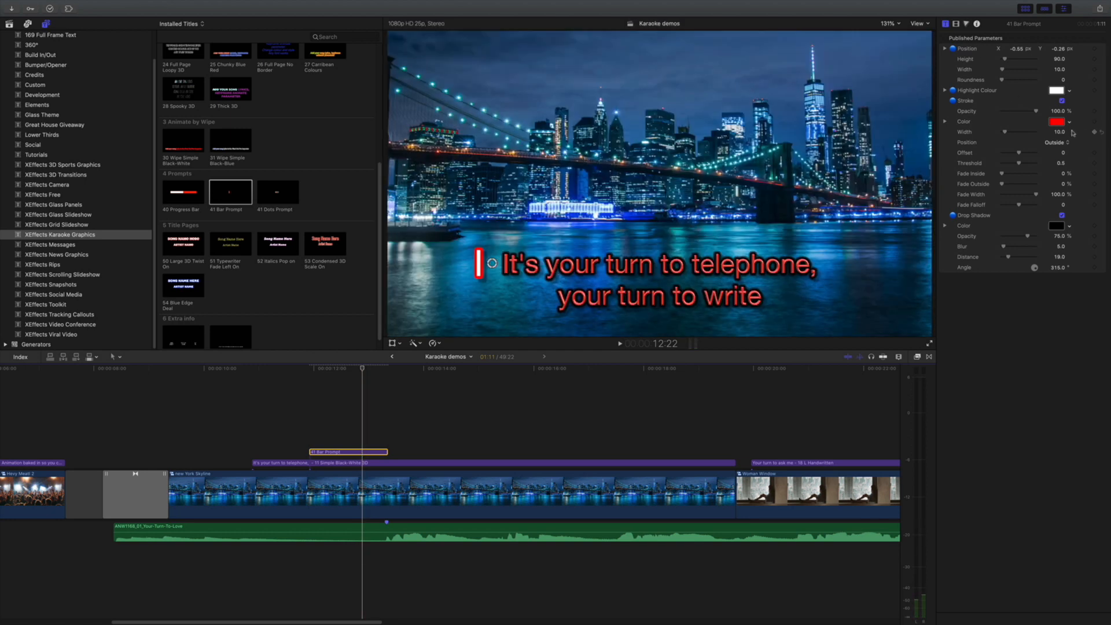
{"action": "left_click", "coordinate": [1057, 121]}
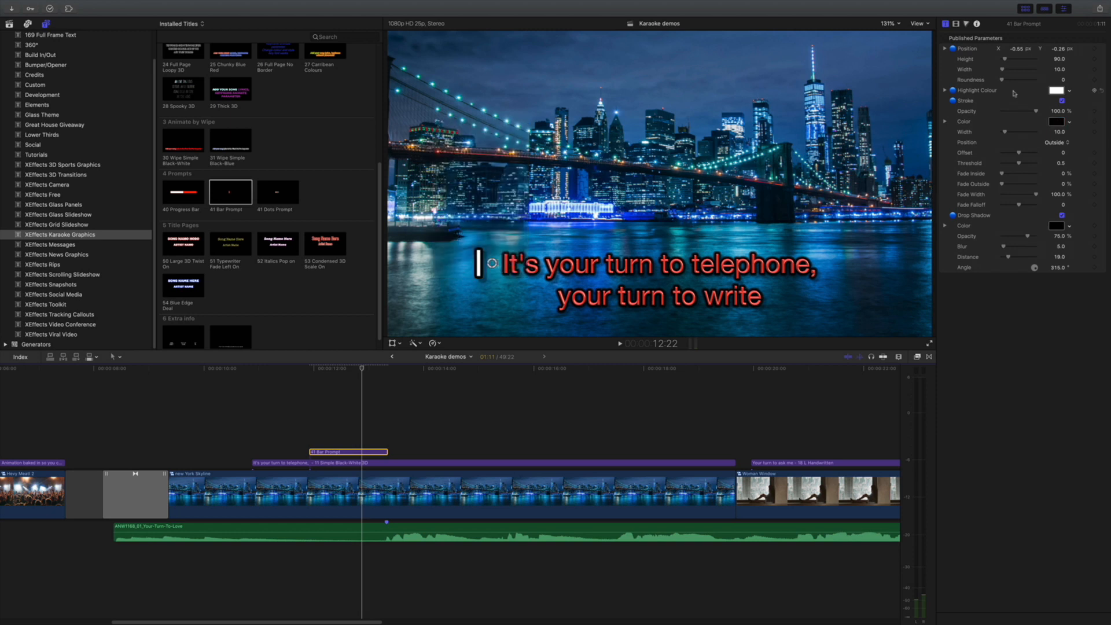
{"action": "left_click", "coordinate": [1056, 90]}
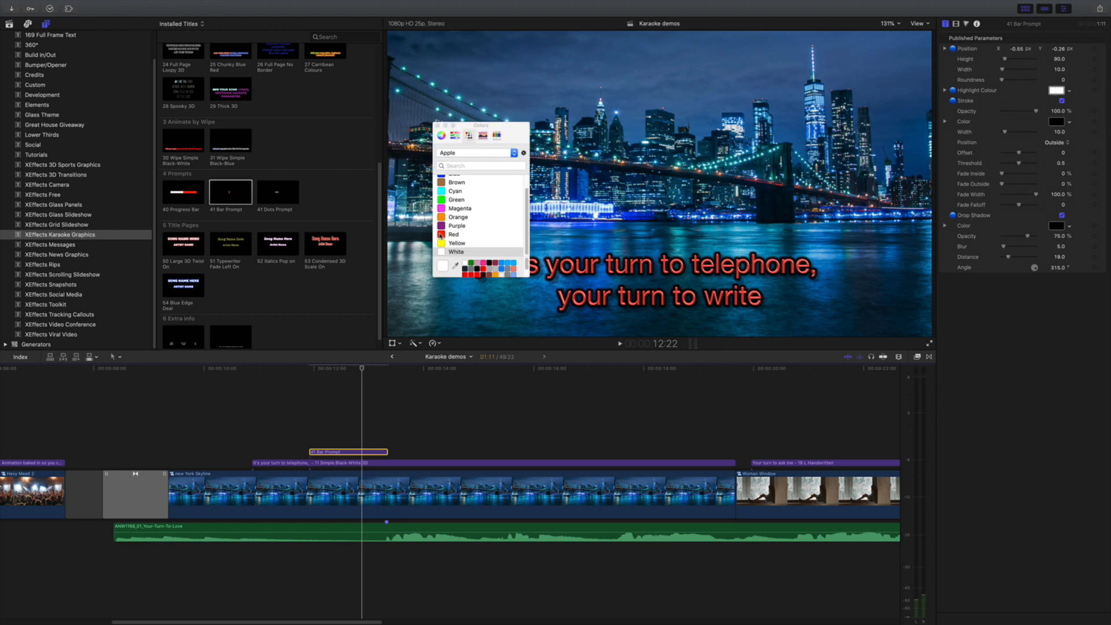
{"action": "left_click", "coordinate": [454, 235]}
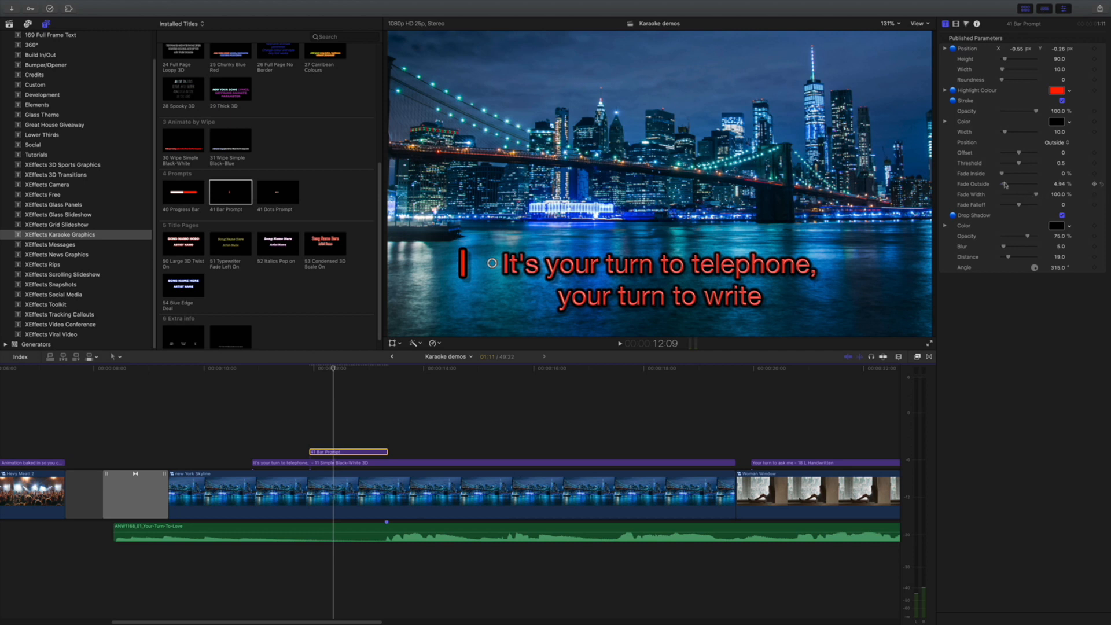
Raise Fade Outside to soften the bar's edge, pick another fill colour, and stop playback
{"action": "left_click_drag", "start_coordinate": [1005, 184], "coordinate": [1010, 184]}
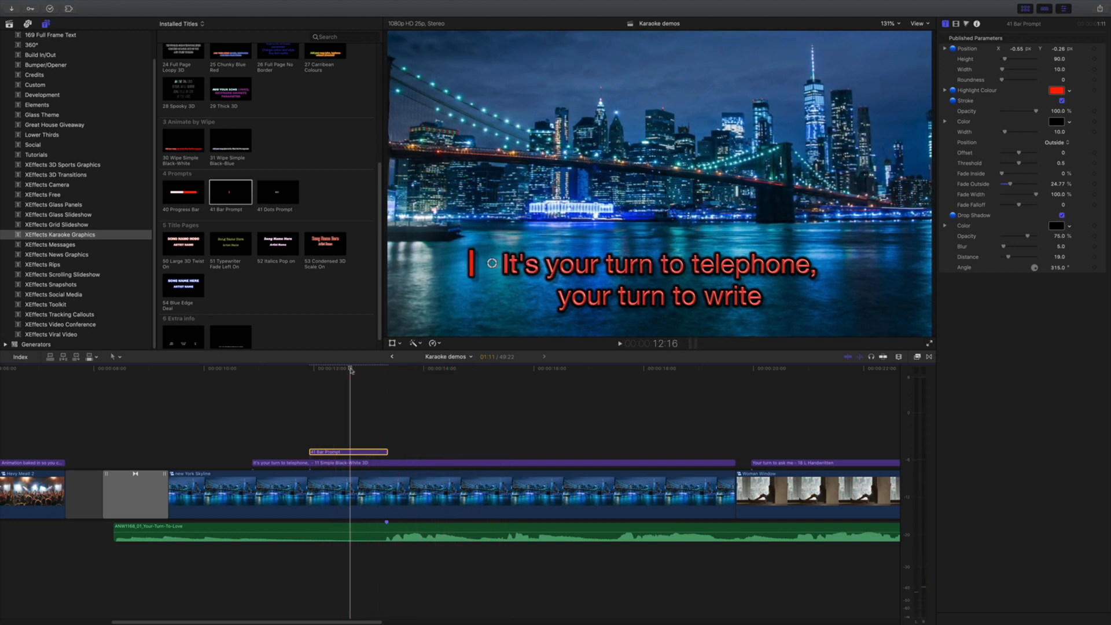
{"action": "left_click", "coordinate": [1056, 90]}
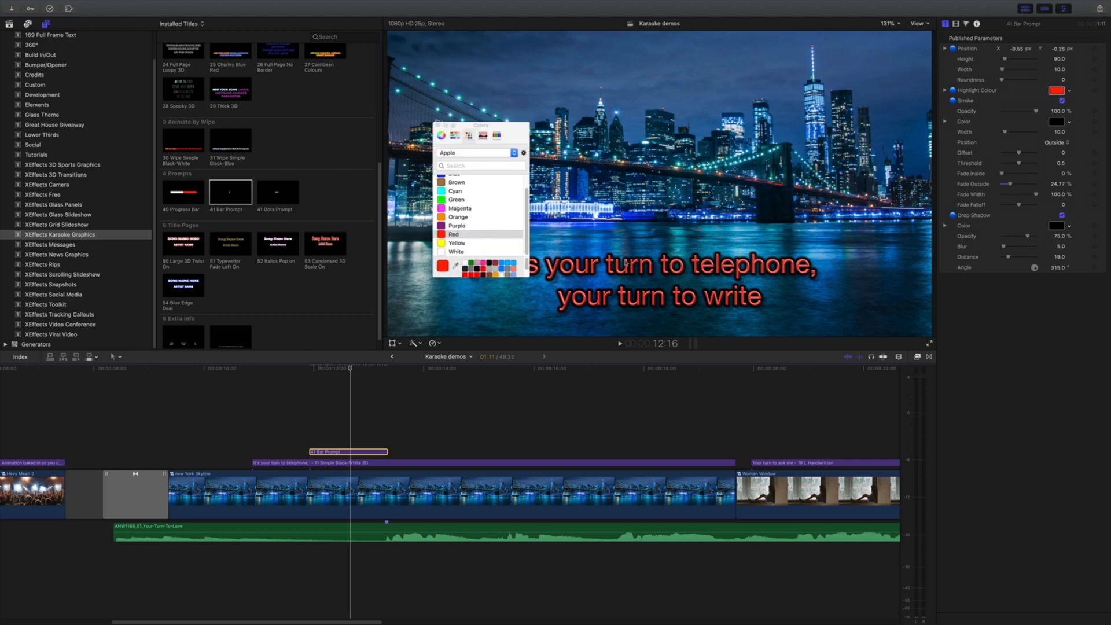
{"action": "left_click", "coordinate": [442, 252]}
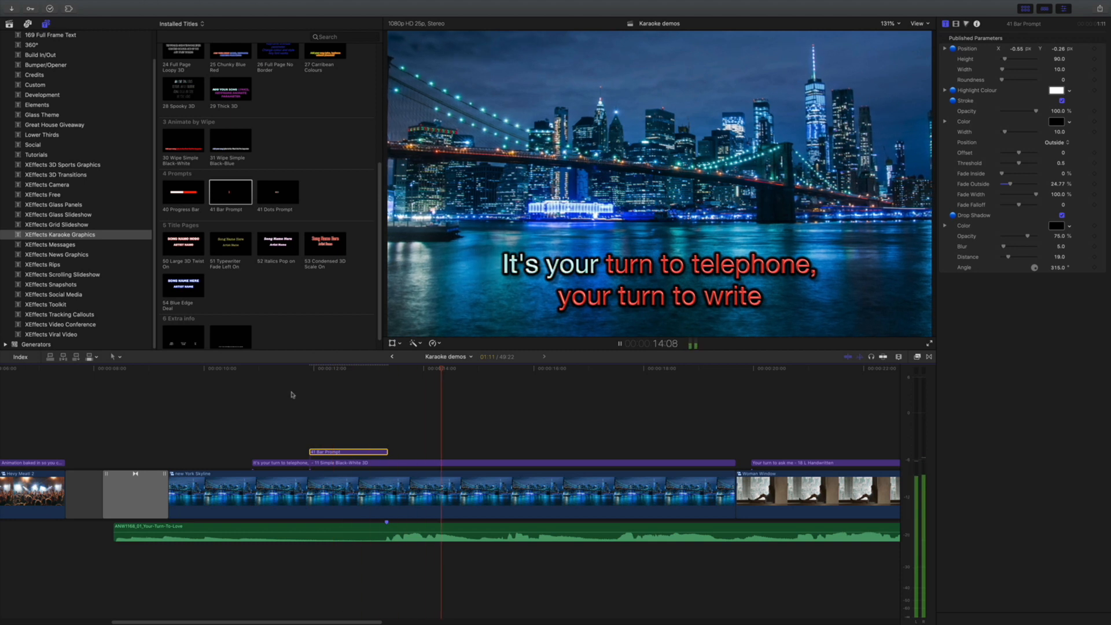
{"action": "left_click", "coordinate": [619, 344]}
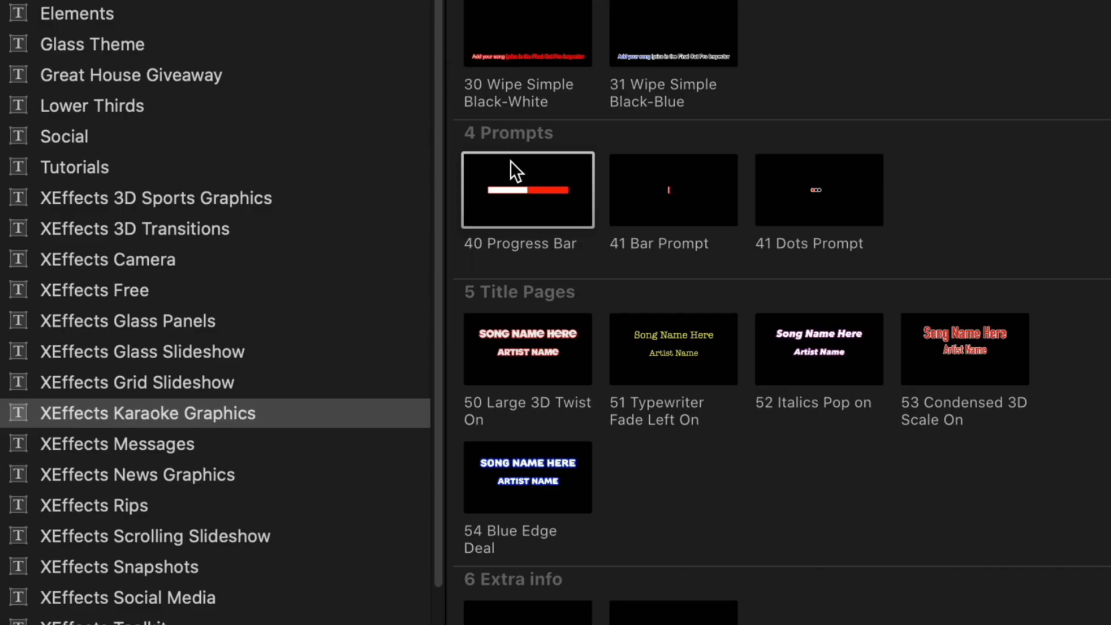
{"action": "double_click", "coordinate": [528, 189]}
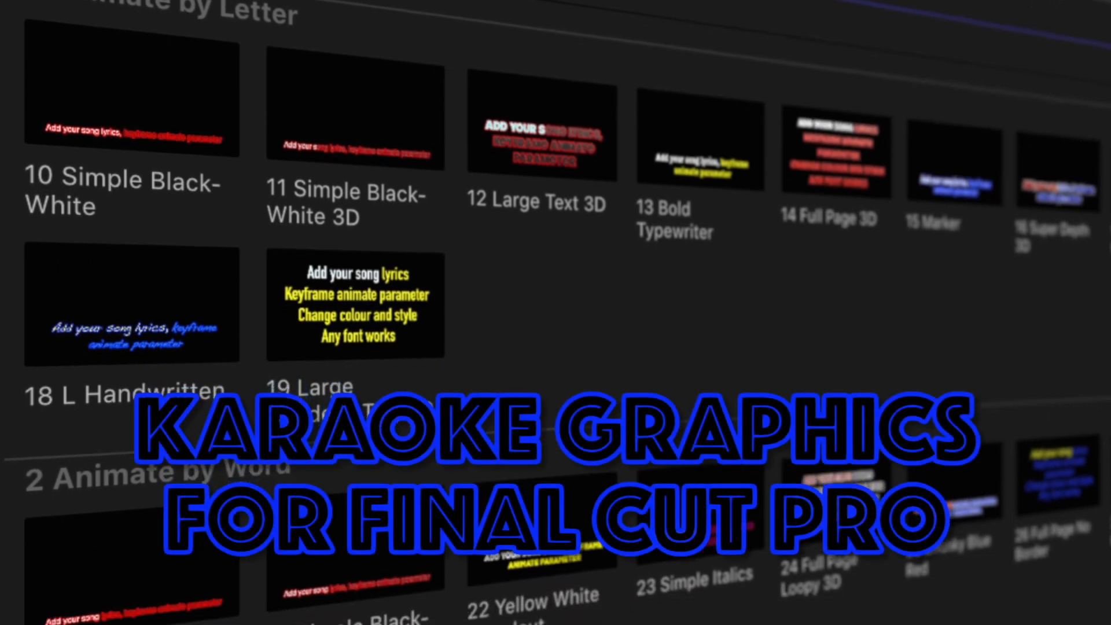
{"action": "scroll", "scroll_direction": "down", "scroll_amount": 3}
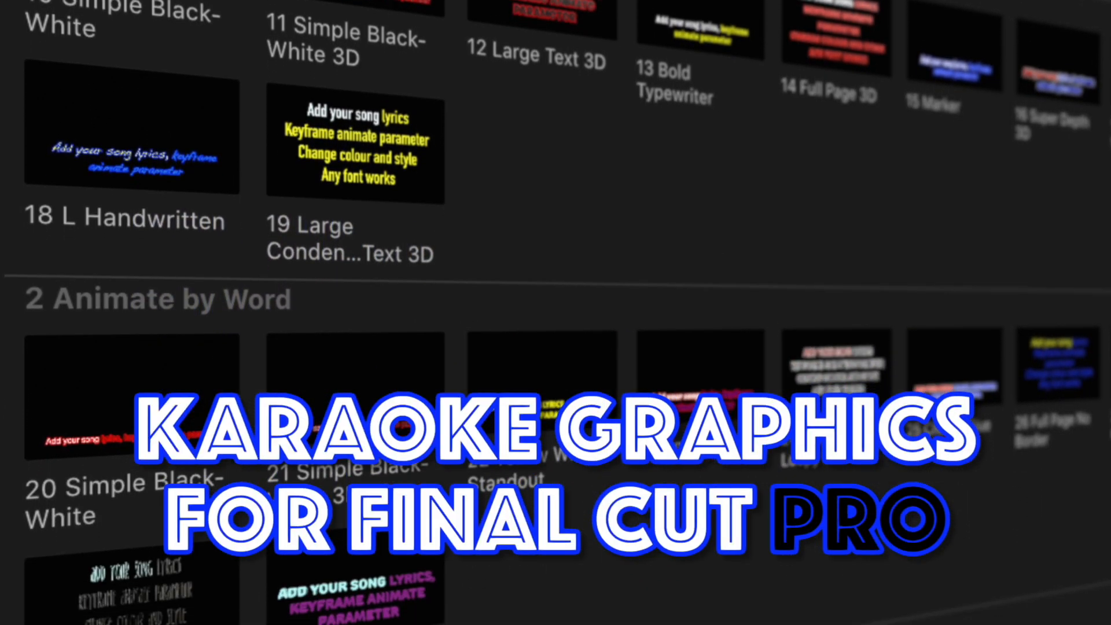
{"action": "scroll", "scroll_direction": "down", "scroll_amount": 3}
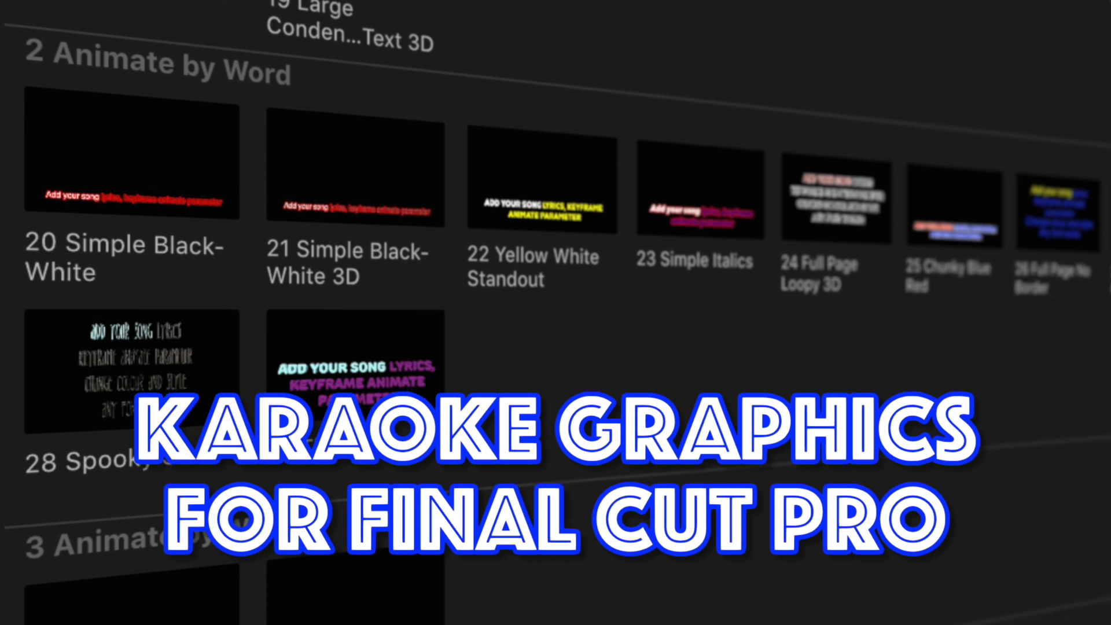
{"action": "scroll", "scroll_direction": "down", "scroll_amount": 3}
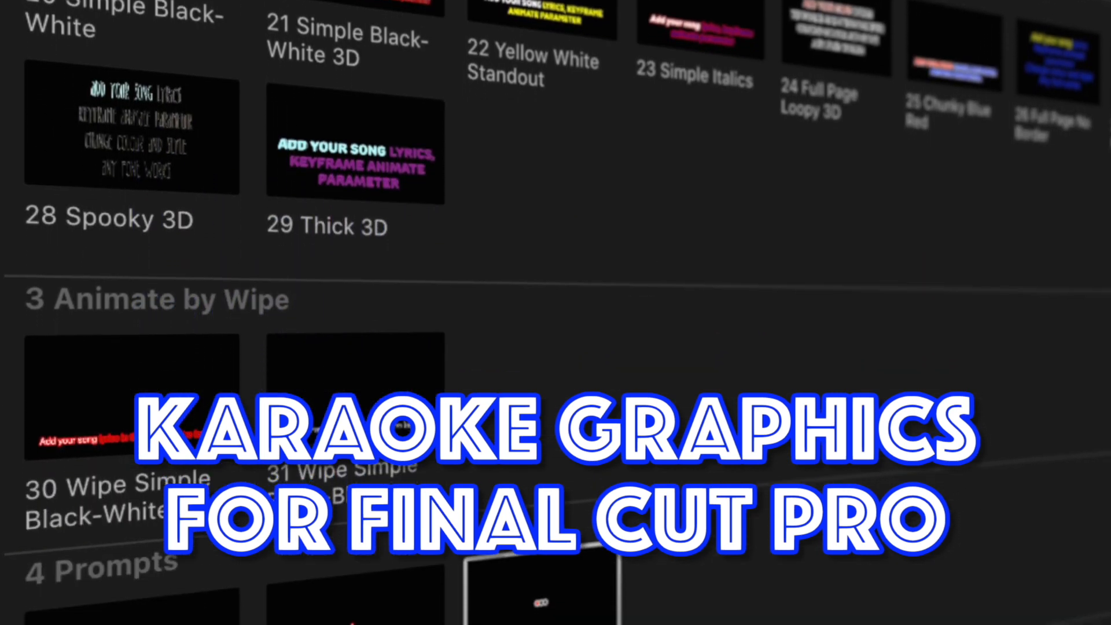